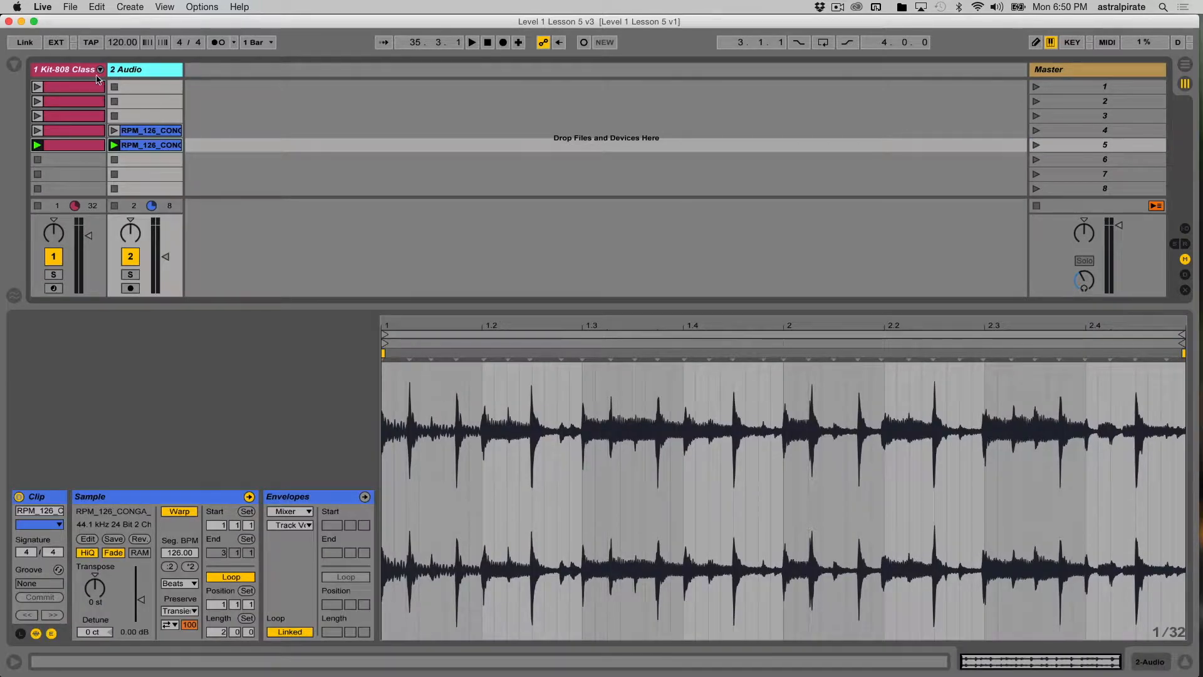
Rename the second audio track holding the conga loop to 'Perc'
click(68, 69)
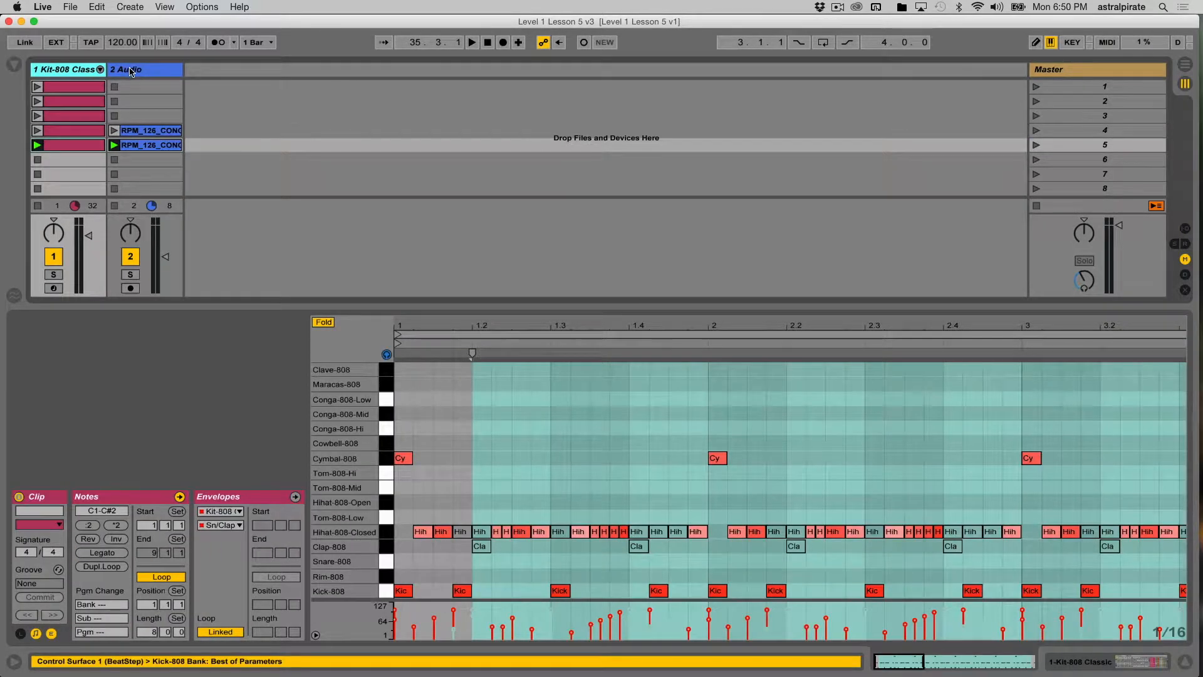
click(144, 69)
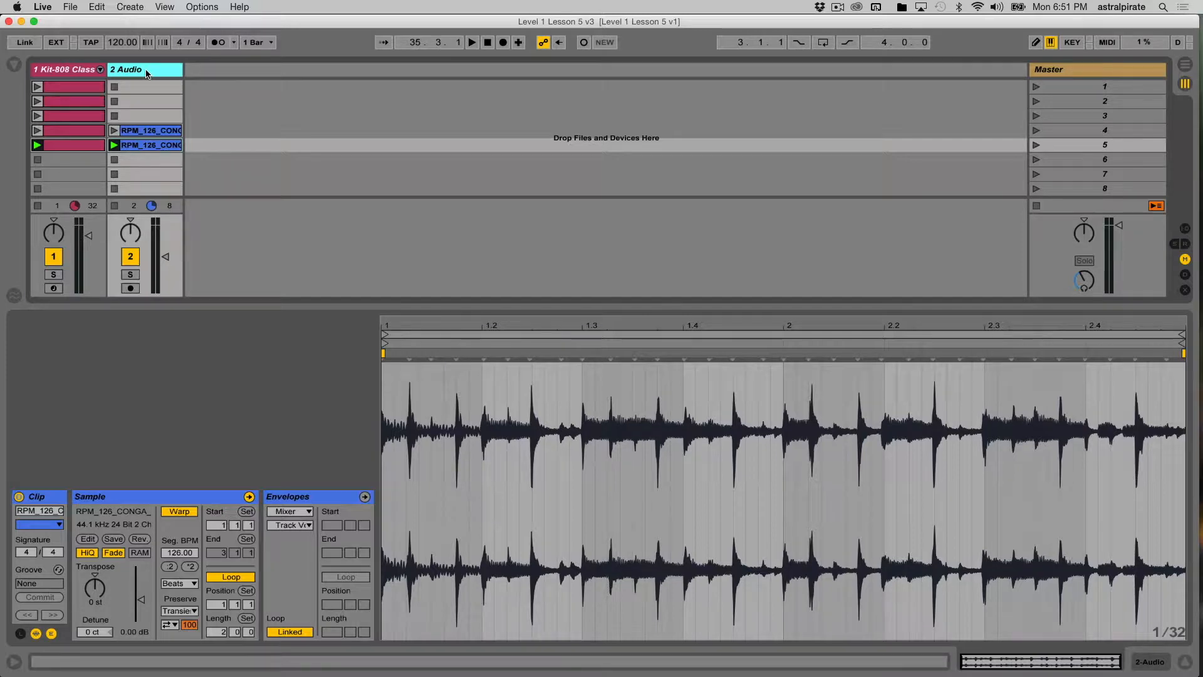
text(Per)
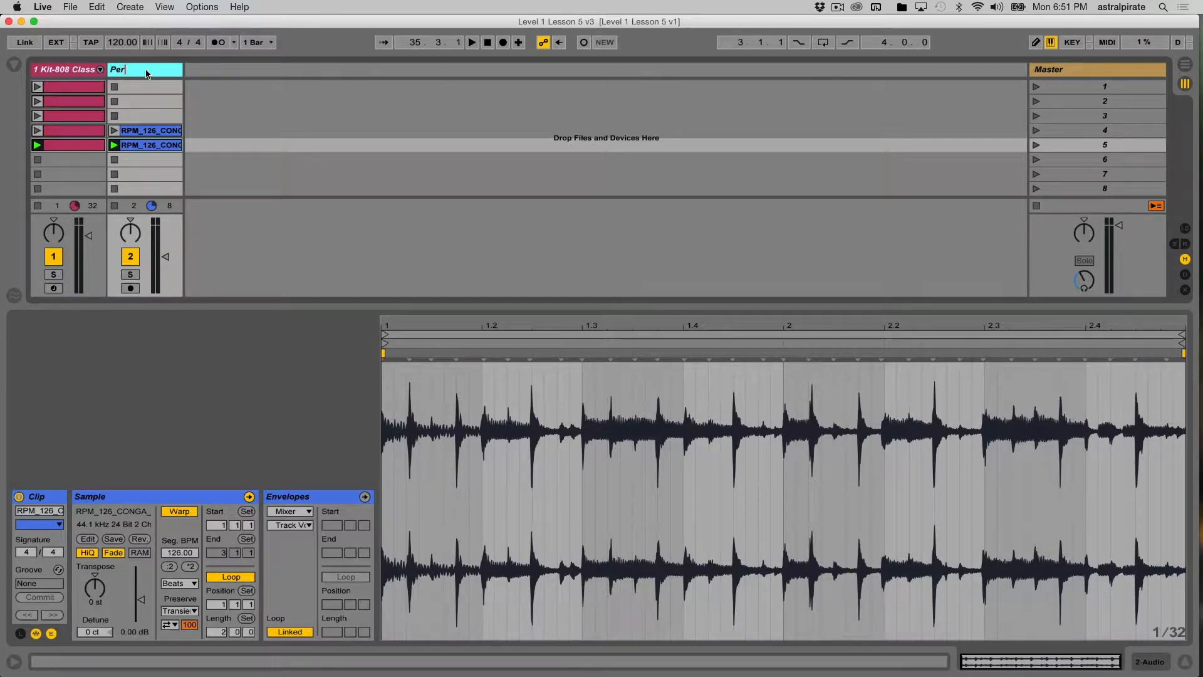
text(Perc)
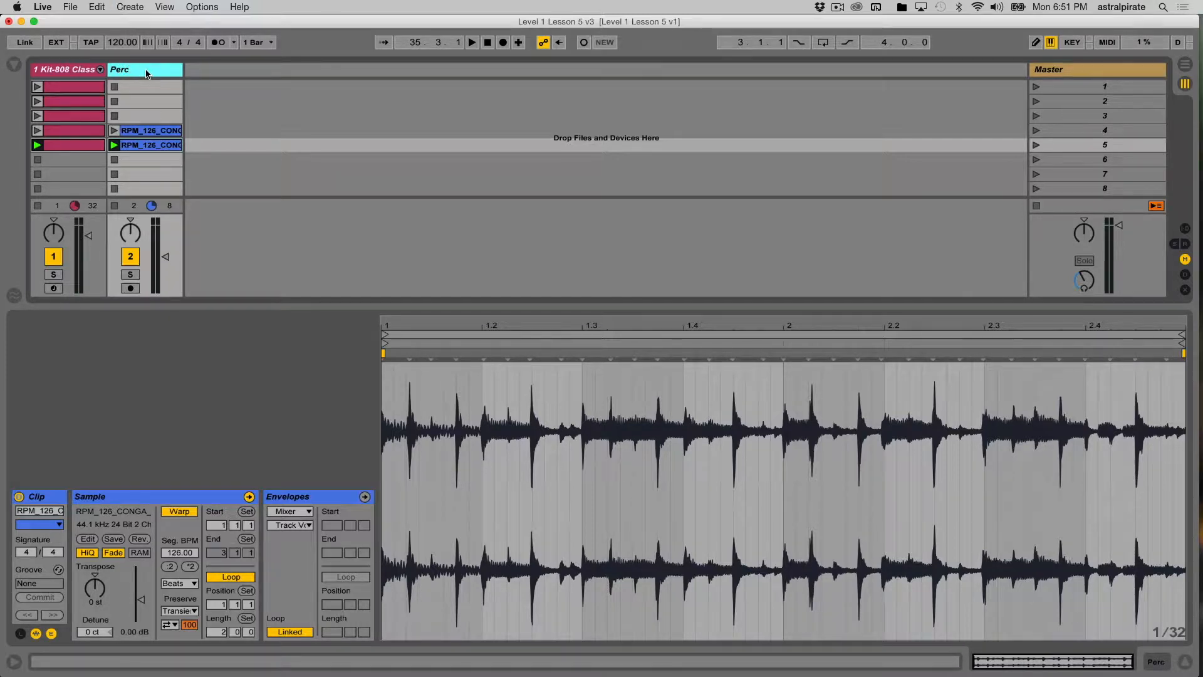
click(67, 69)
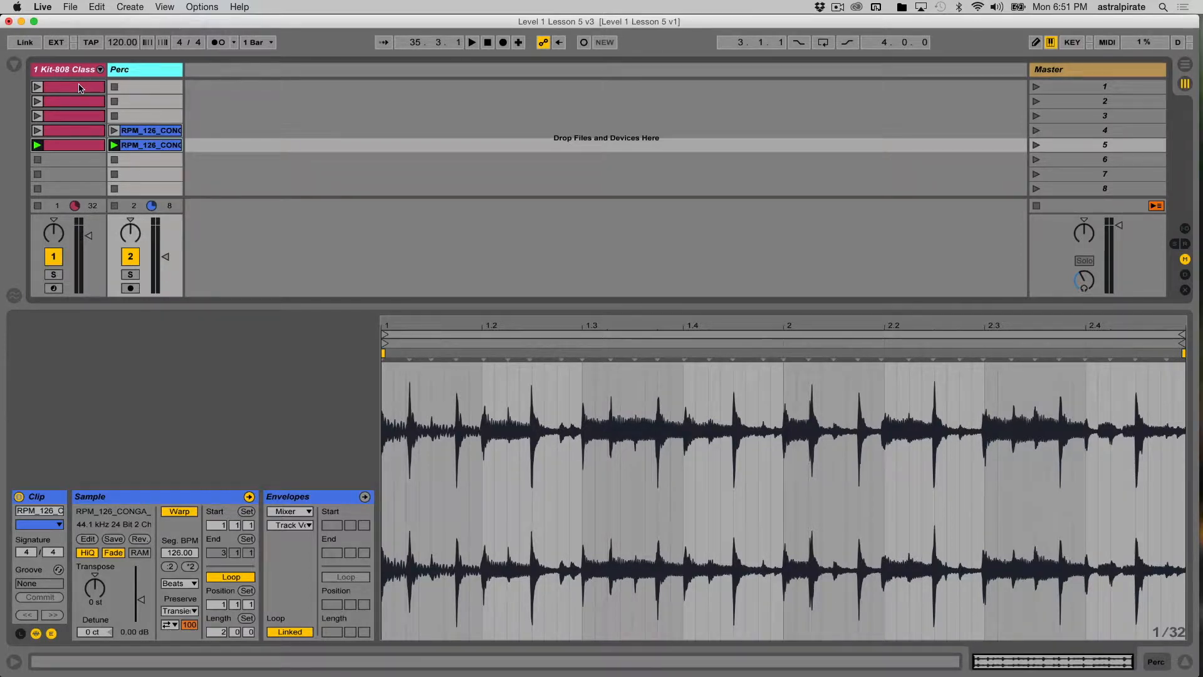
Name the first two drum clips 'Kick n Clap' and 'Kick full n clap'
click(69, 85)
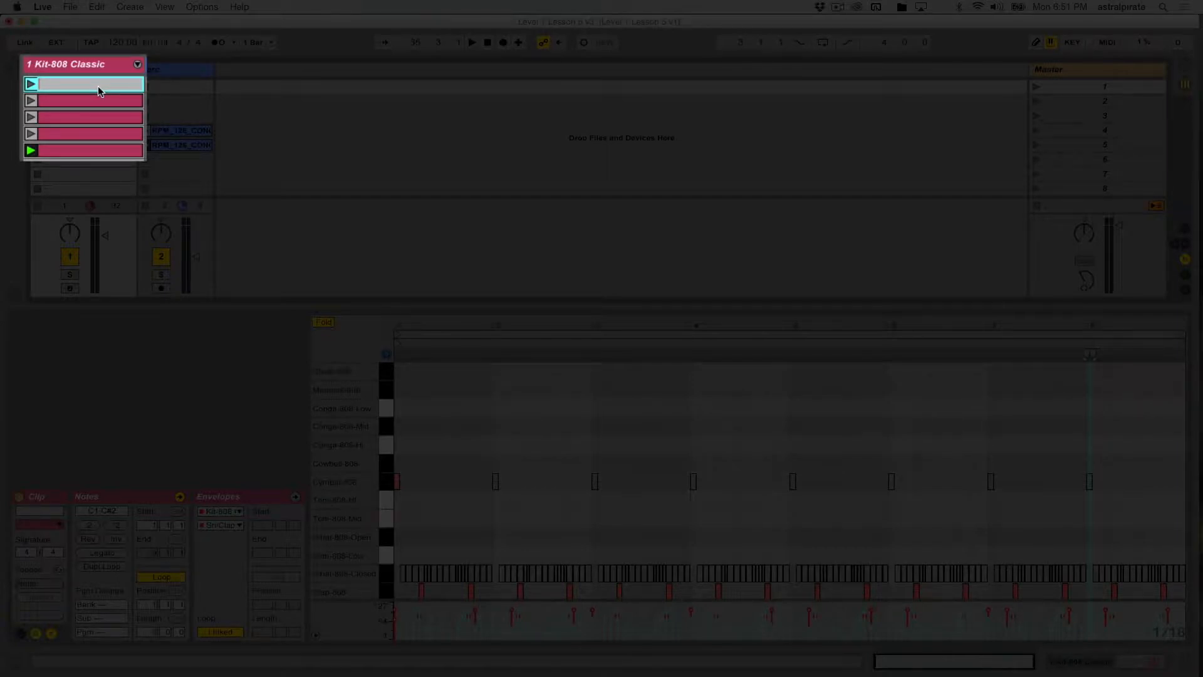
text(Kick n Clap)
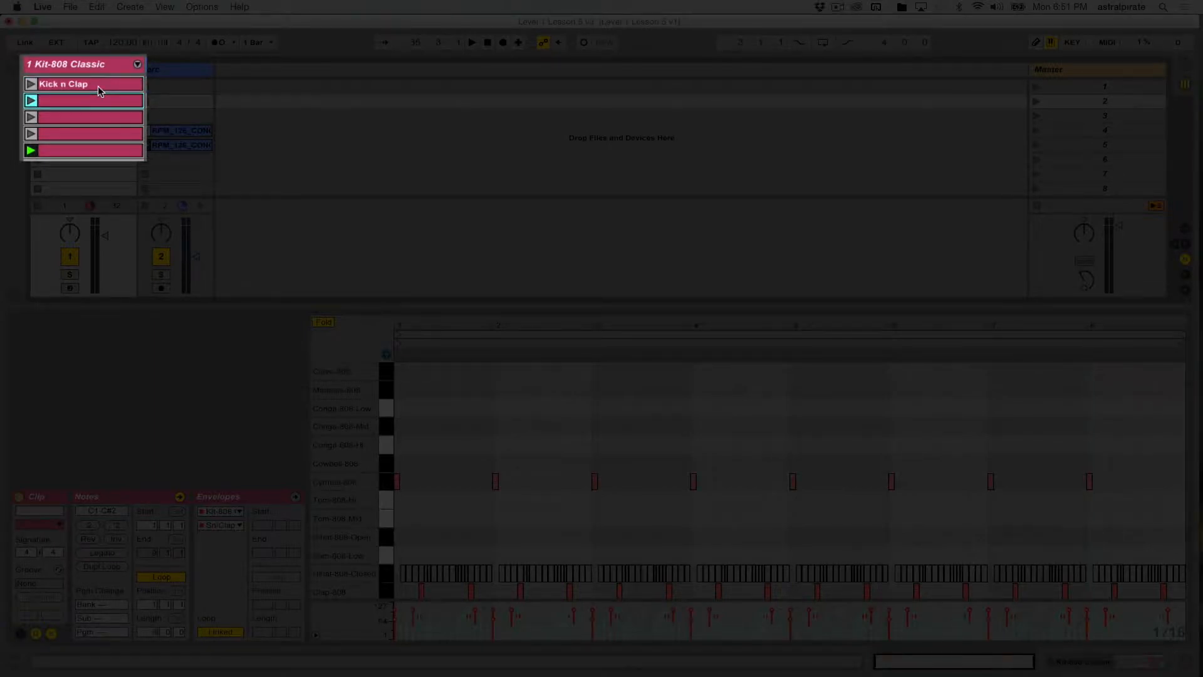
click(82, 84)
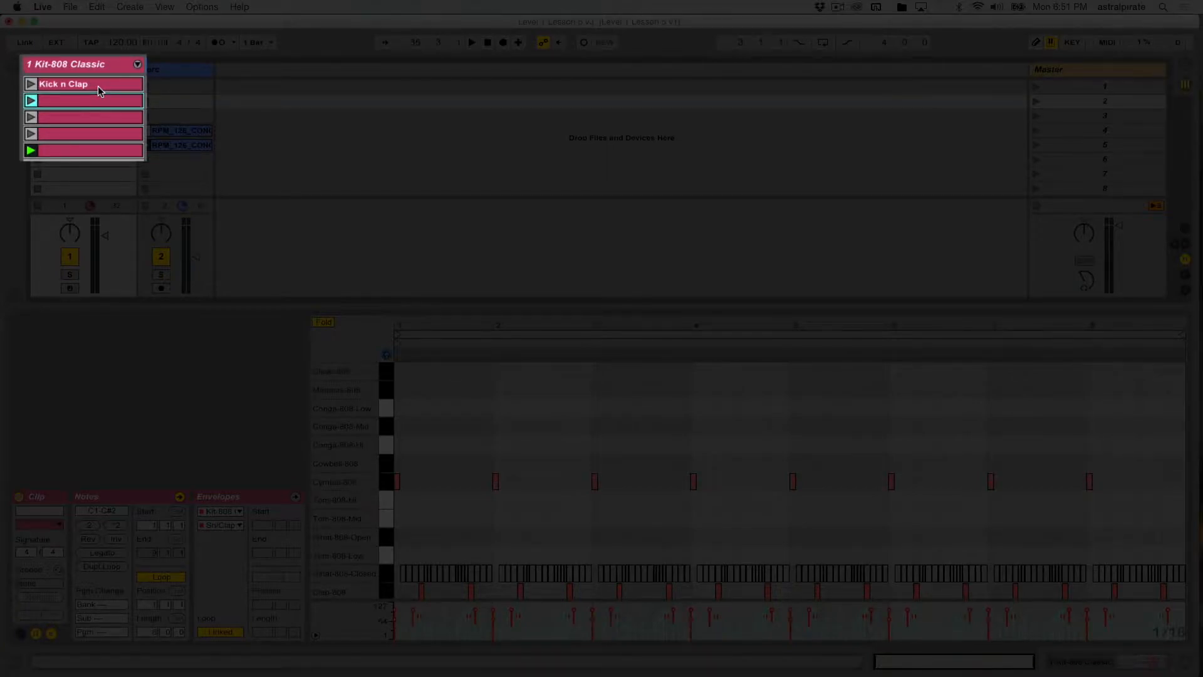
mouse_move(604, 331)
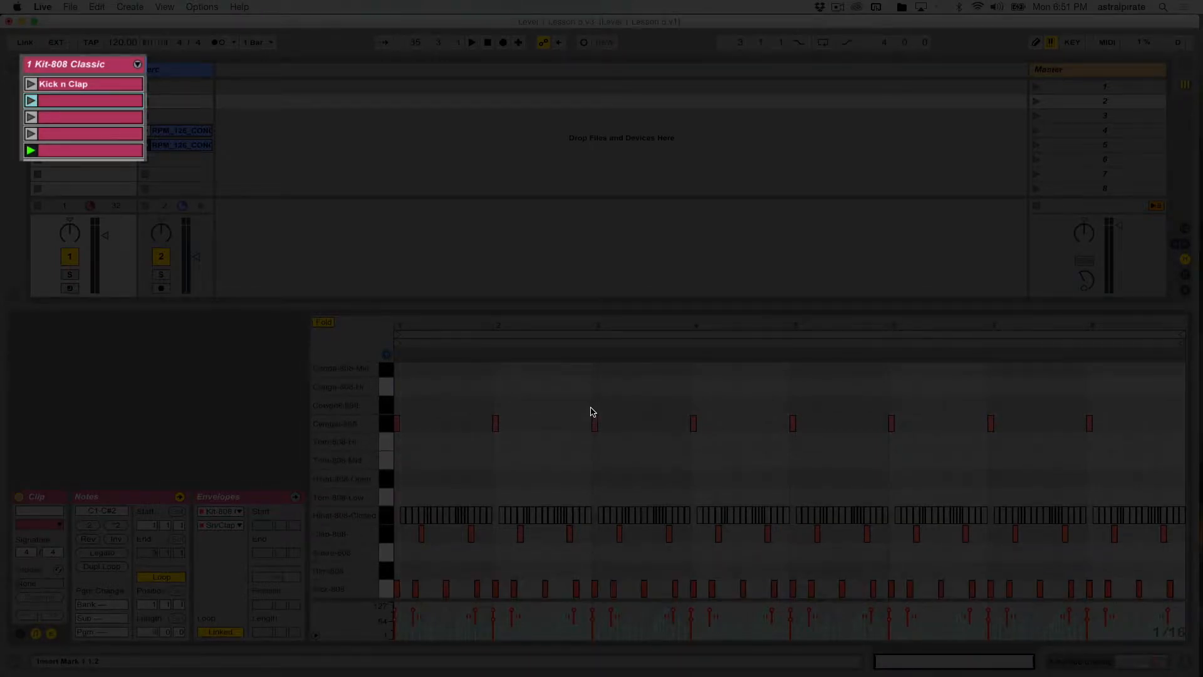
mouse_move(141, 234)
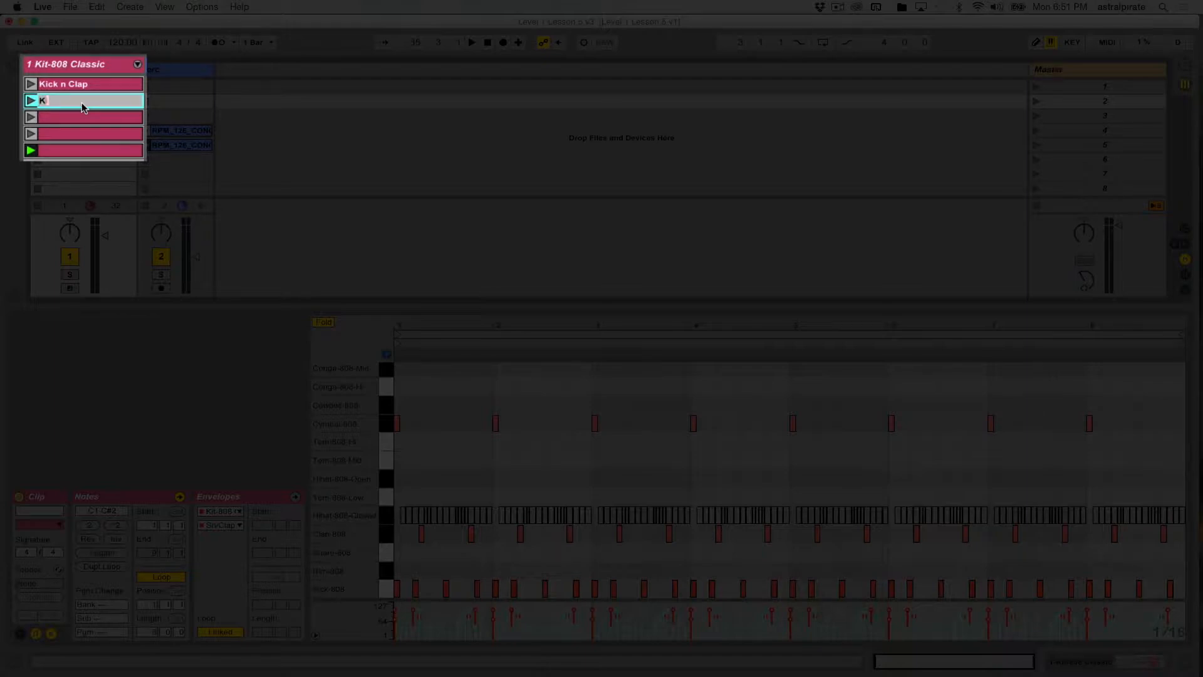
text(Kick full n clap)
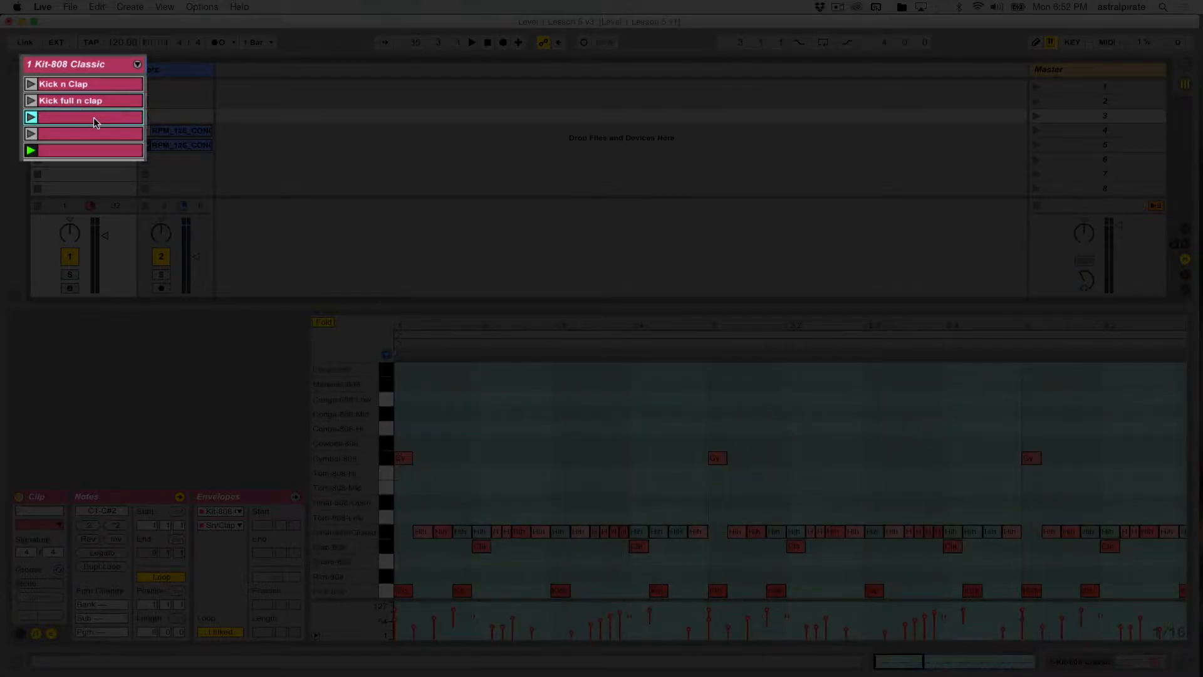
Name the remaining clips 'kick hats n clap' twice and 'kick n hats no clap'
click(82, 116)
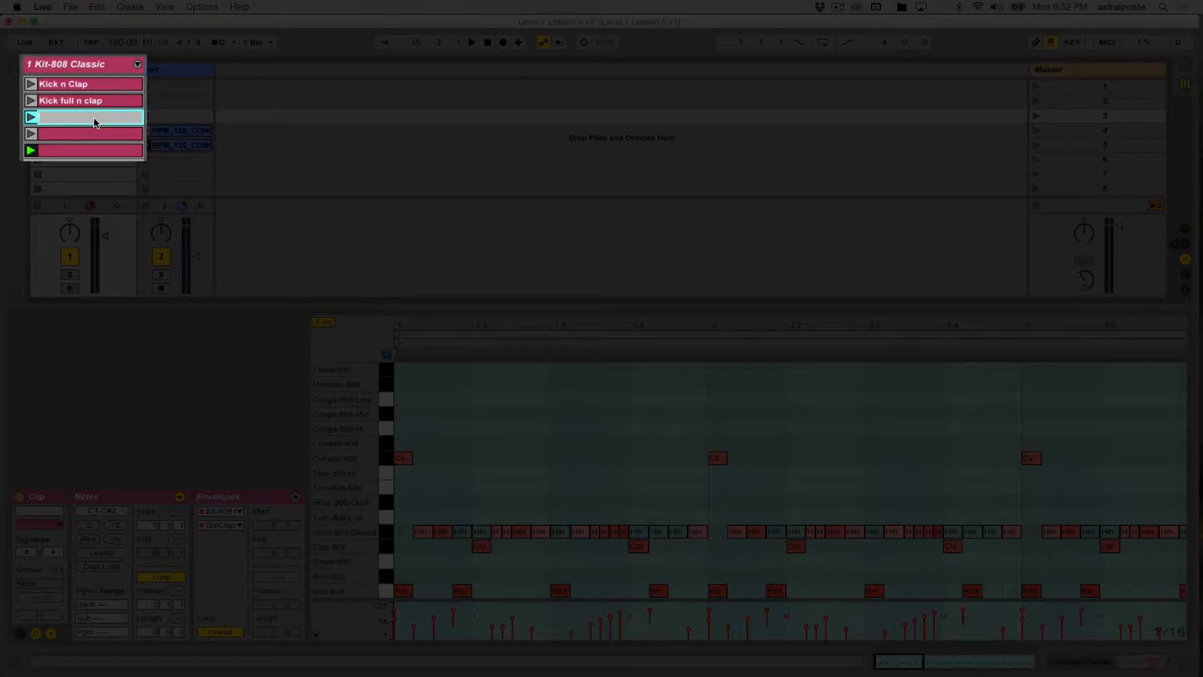
text(kick hats n clap)
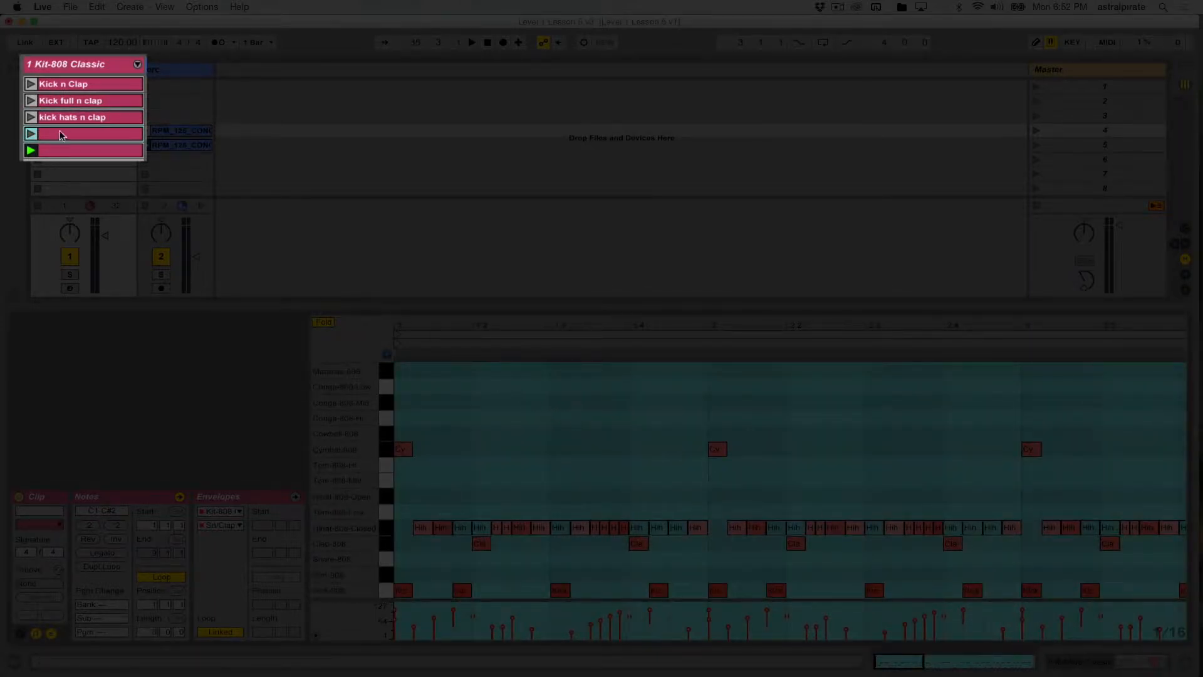
click(72, 117)
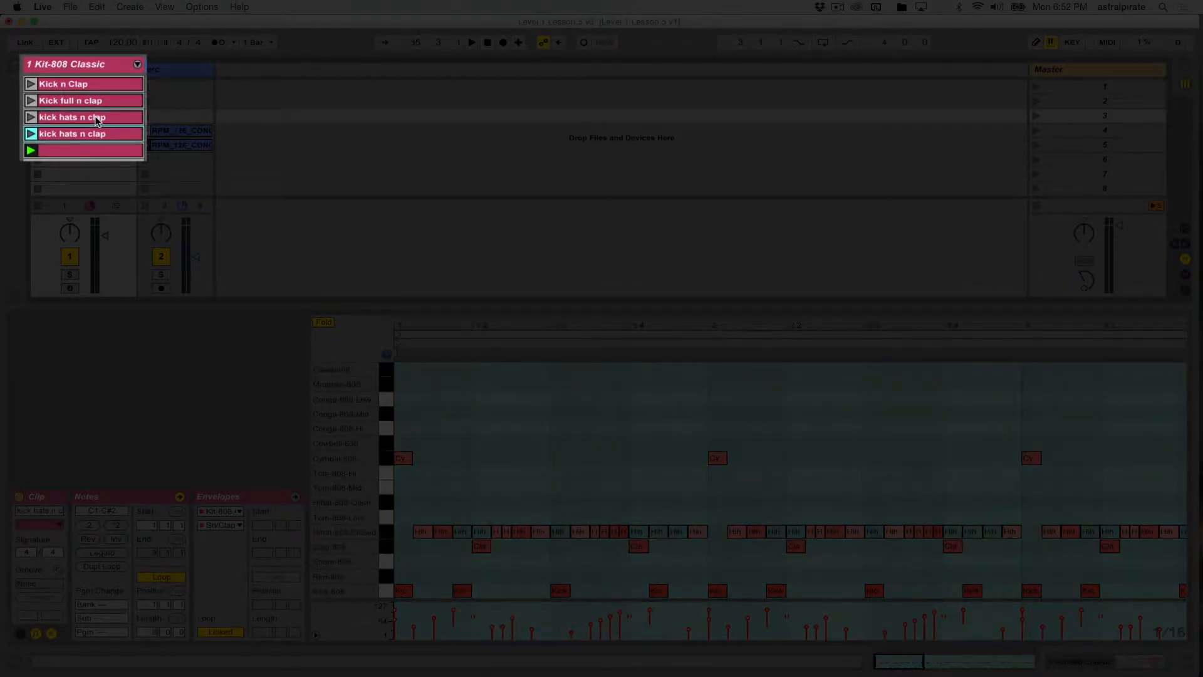
click(82, 150)
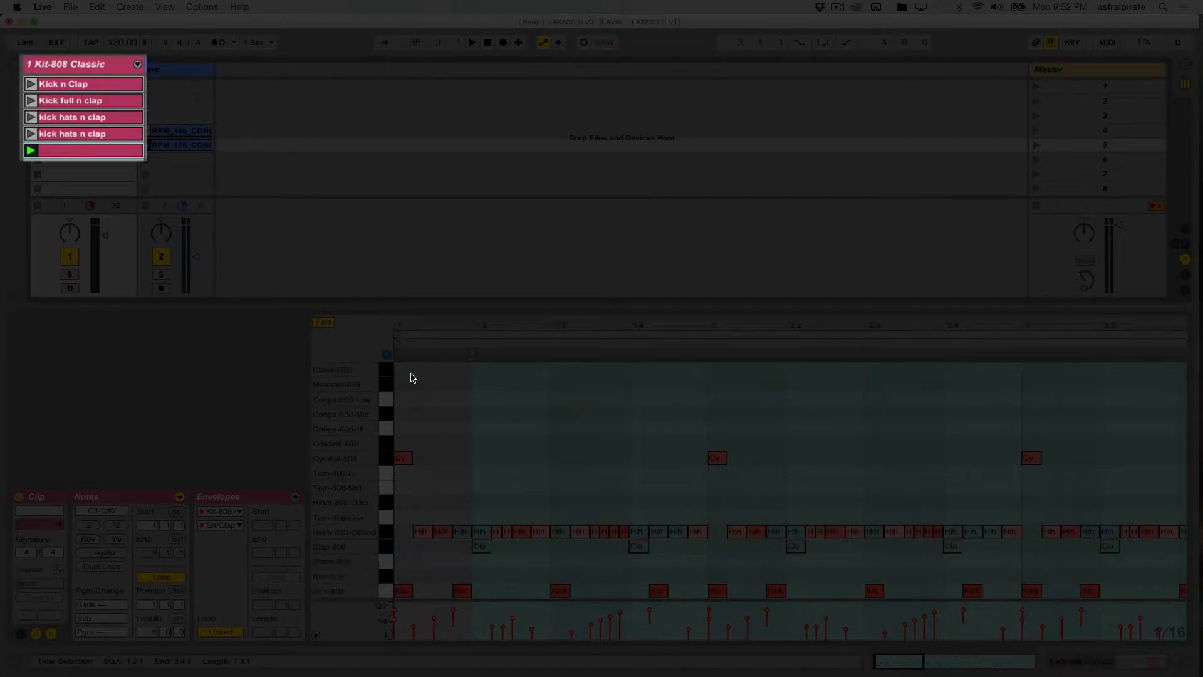
text(kick n hats no clap)
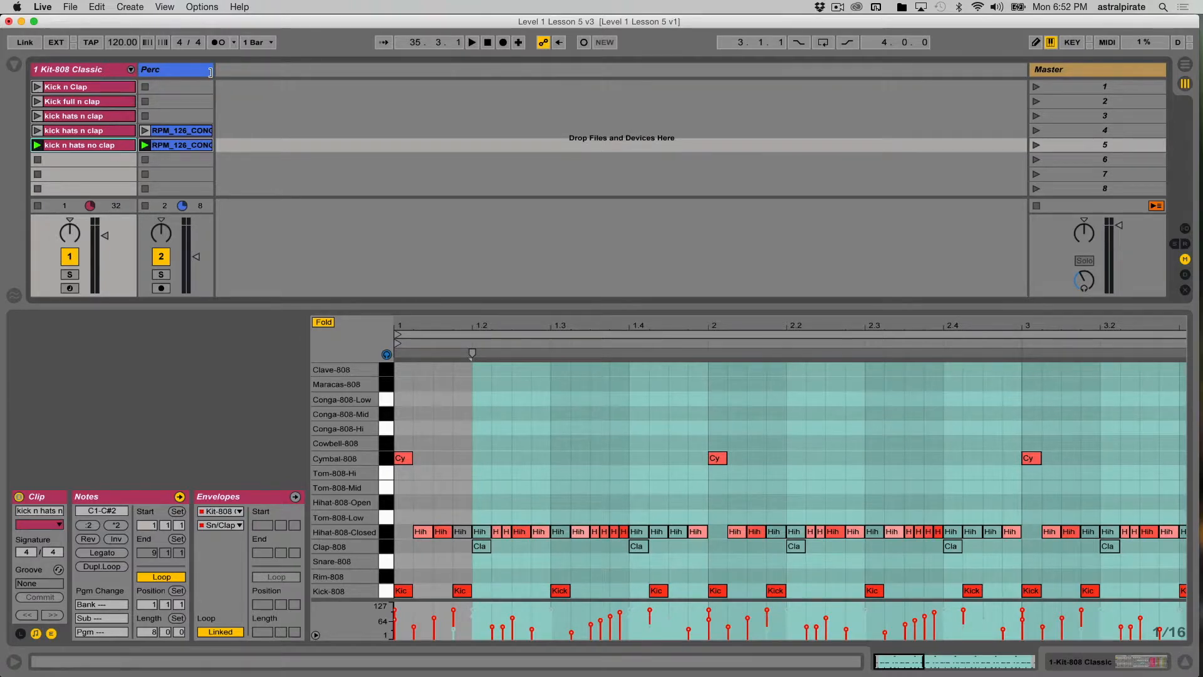
Widen the Perc track to show full RPM_126_CONGA_LP clip names, then select scene 1
click(182, 144)
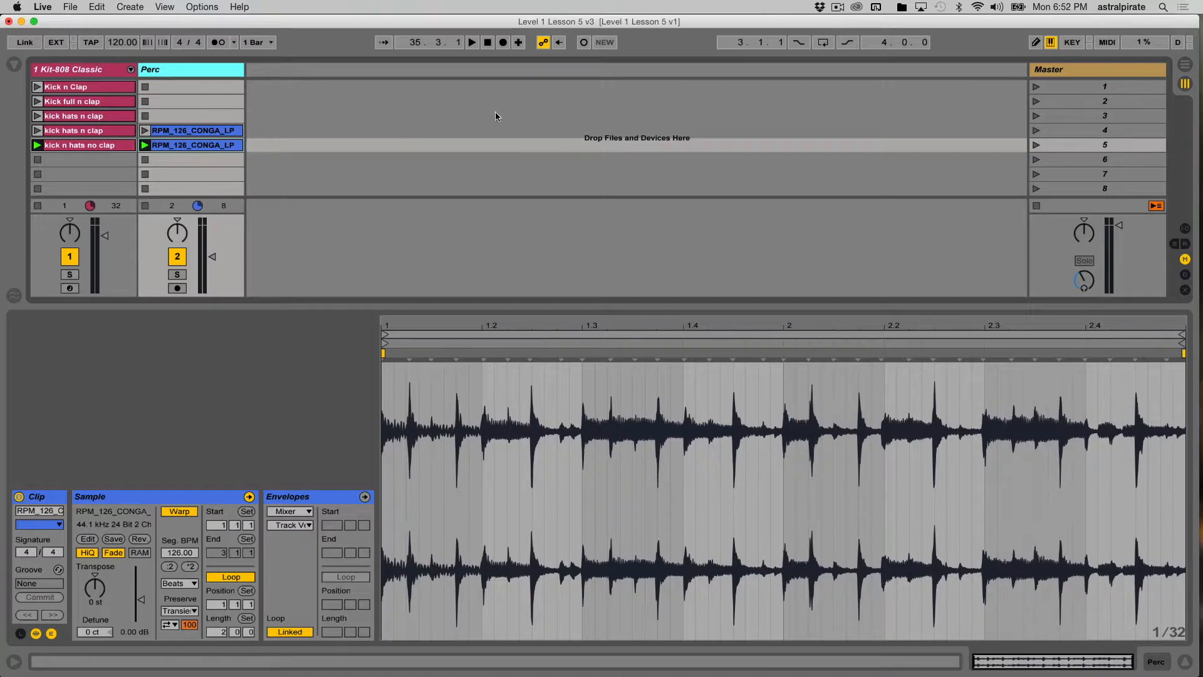
click(1097, 86)
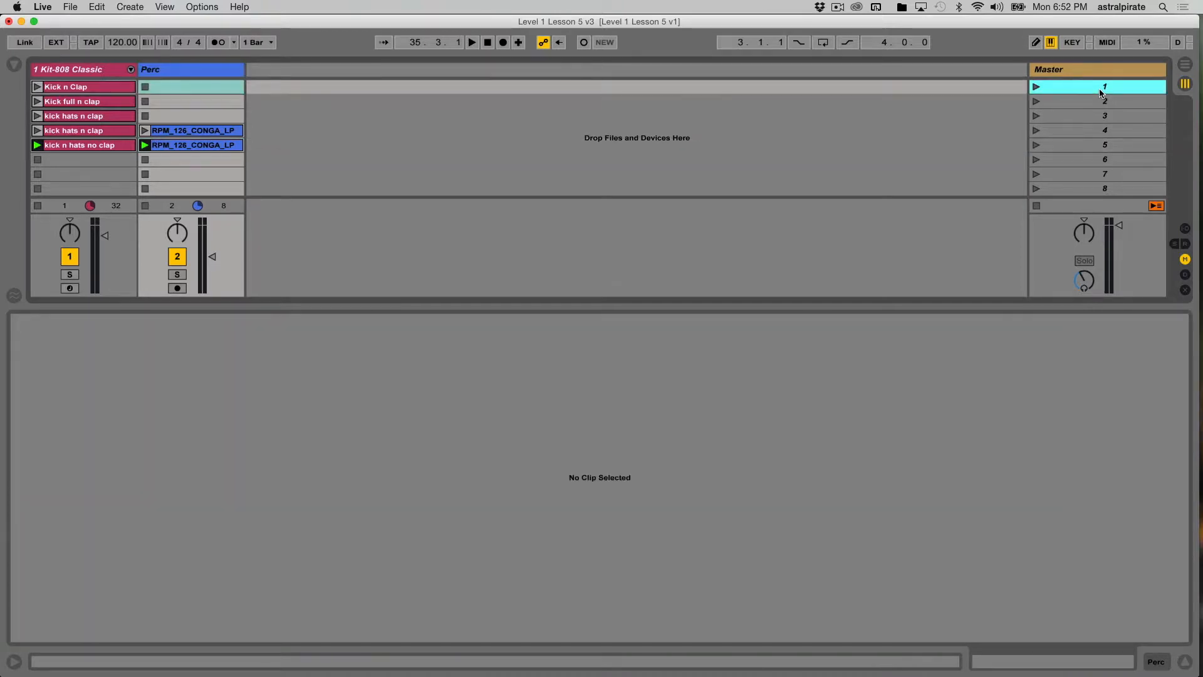
mouse_move(1072, 90)
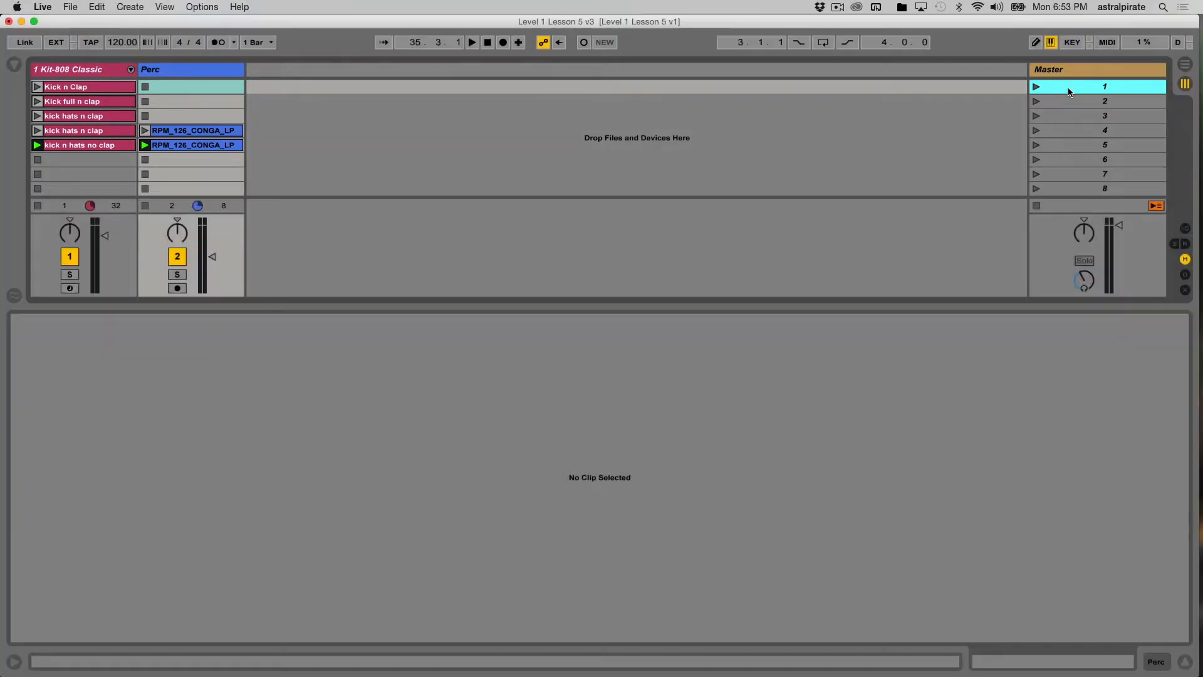
Rename the first scene to 'Intro' and widen the scene column
right_click(1097, 86)
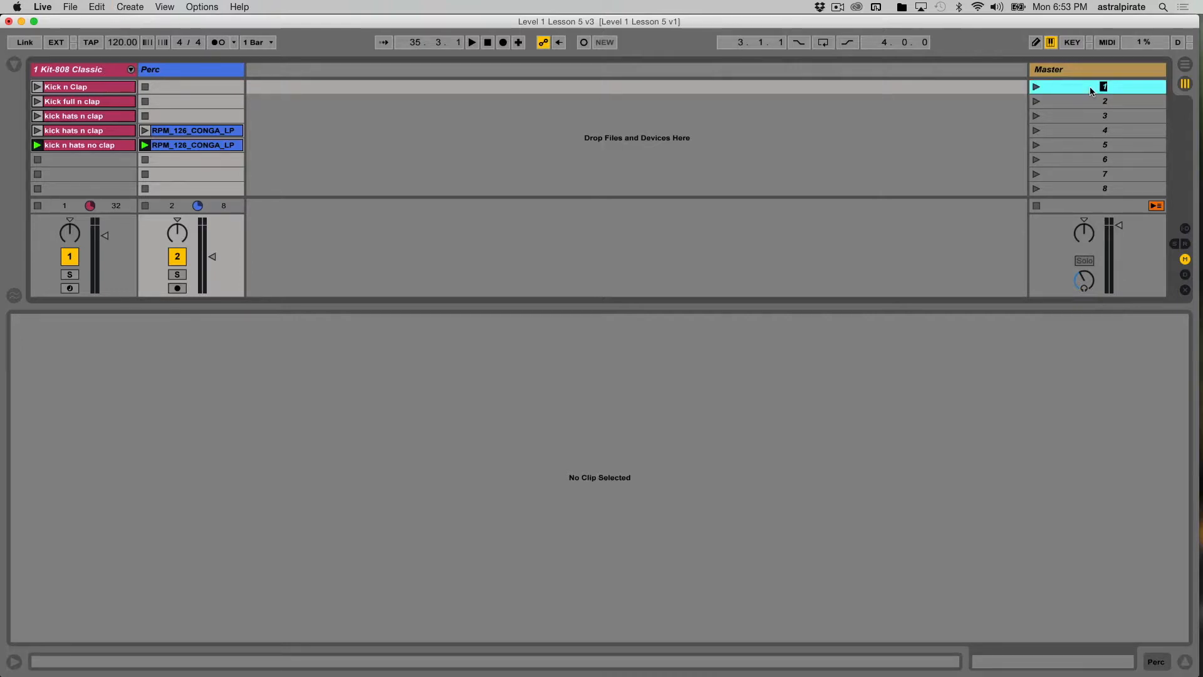
right_click(1103, 86)
text(Intro)
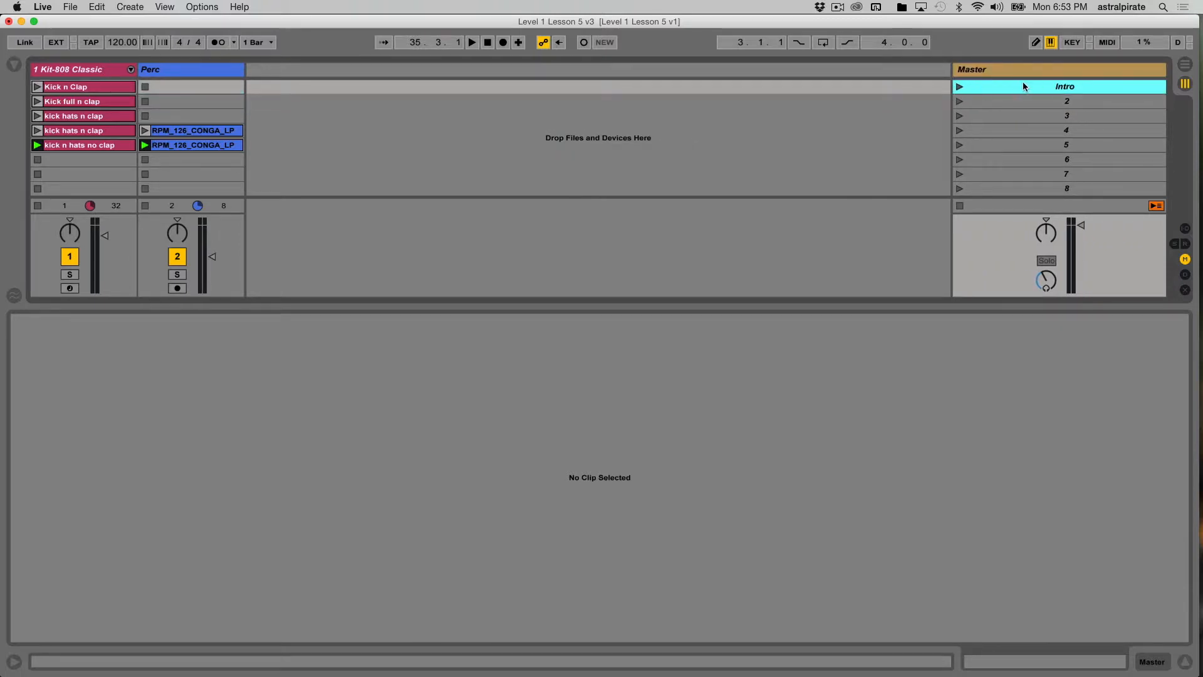
Launch the Intro scene so Kick n Clap plays, then select scene 5
click(958, 86)
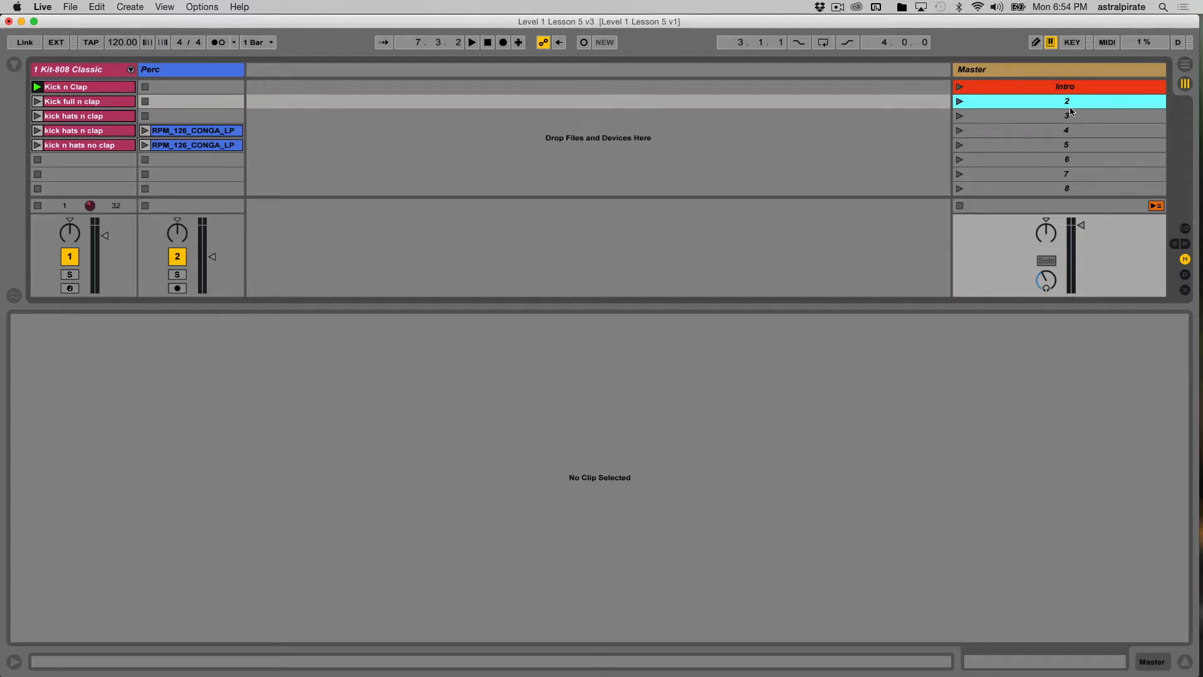
click(1065, 145)
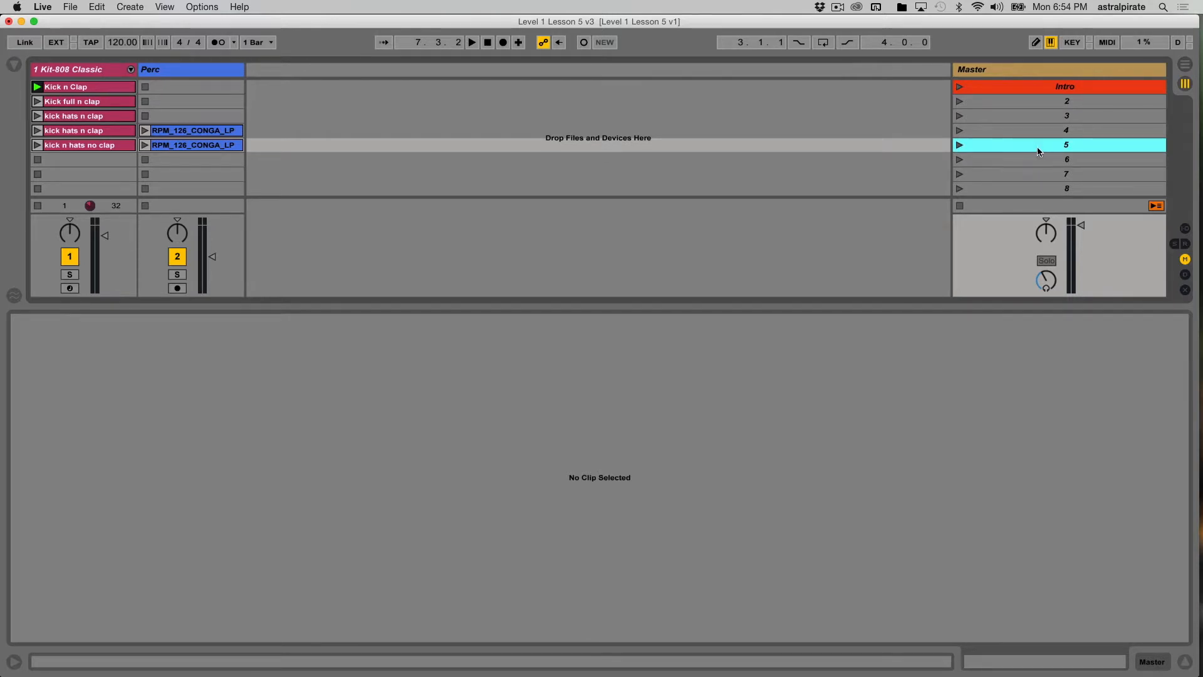
mouse_move(1043, 151)
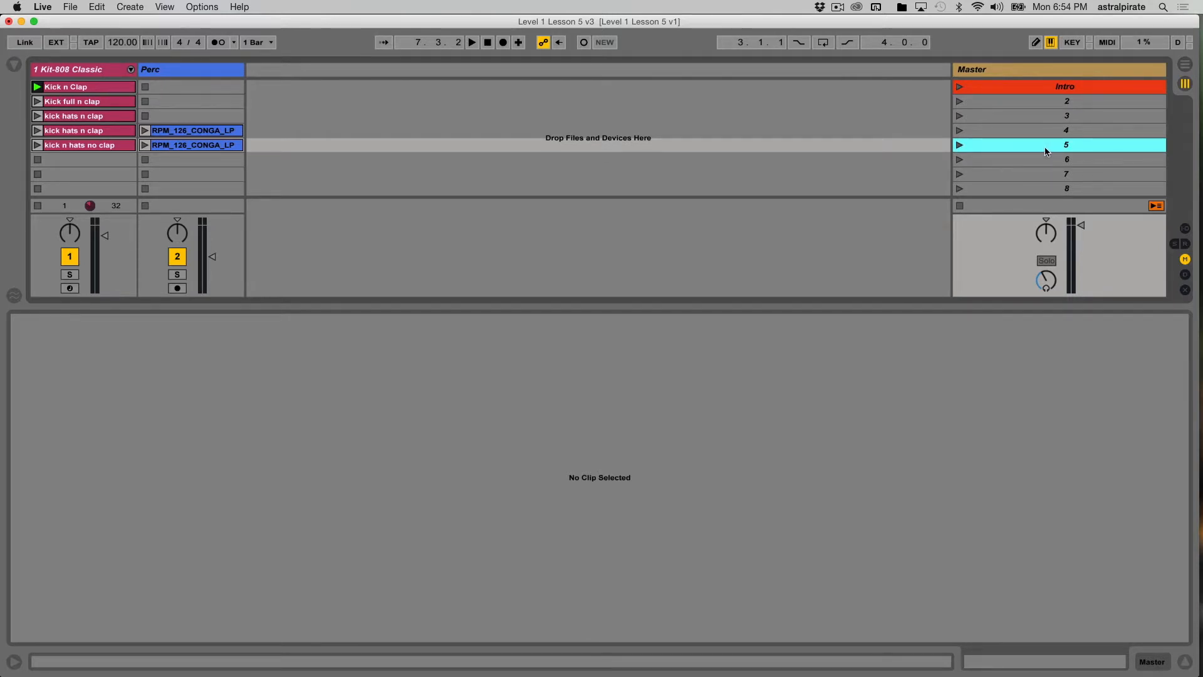
mouse_move(1018, 126)
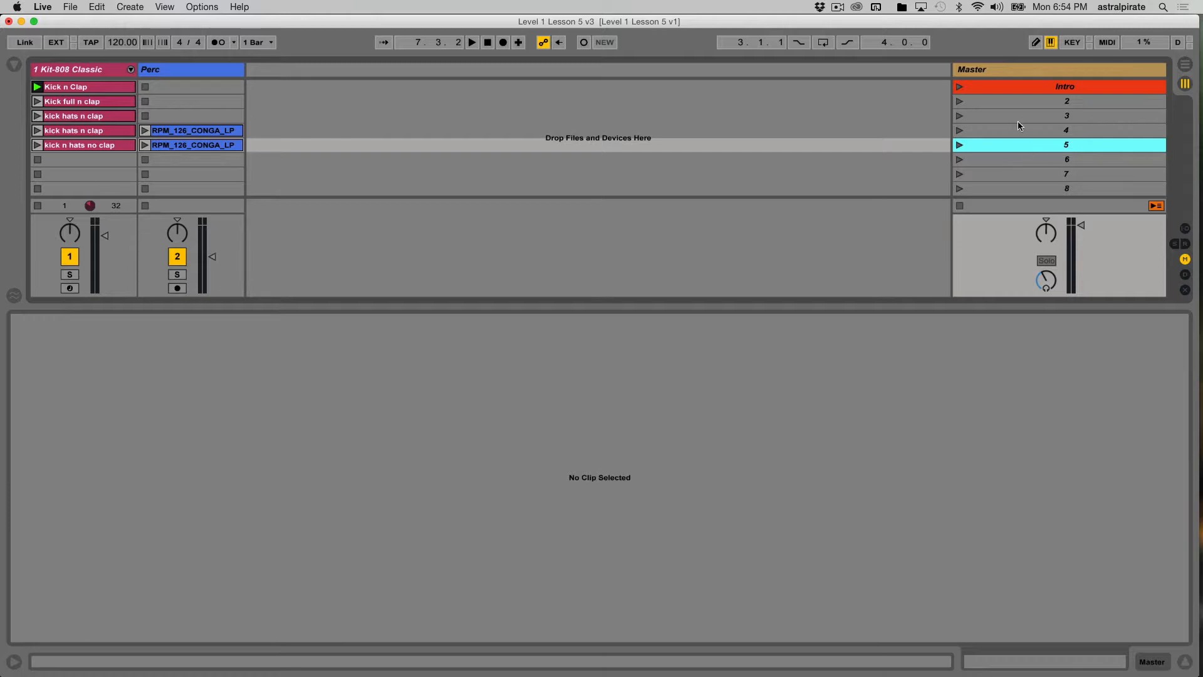
mouse_move(1027, 150)
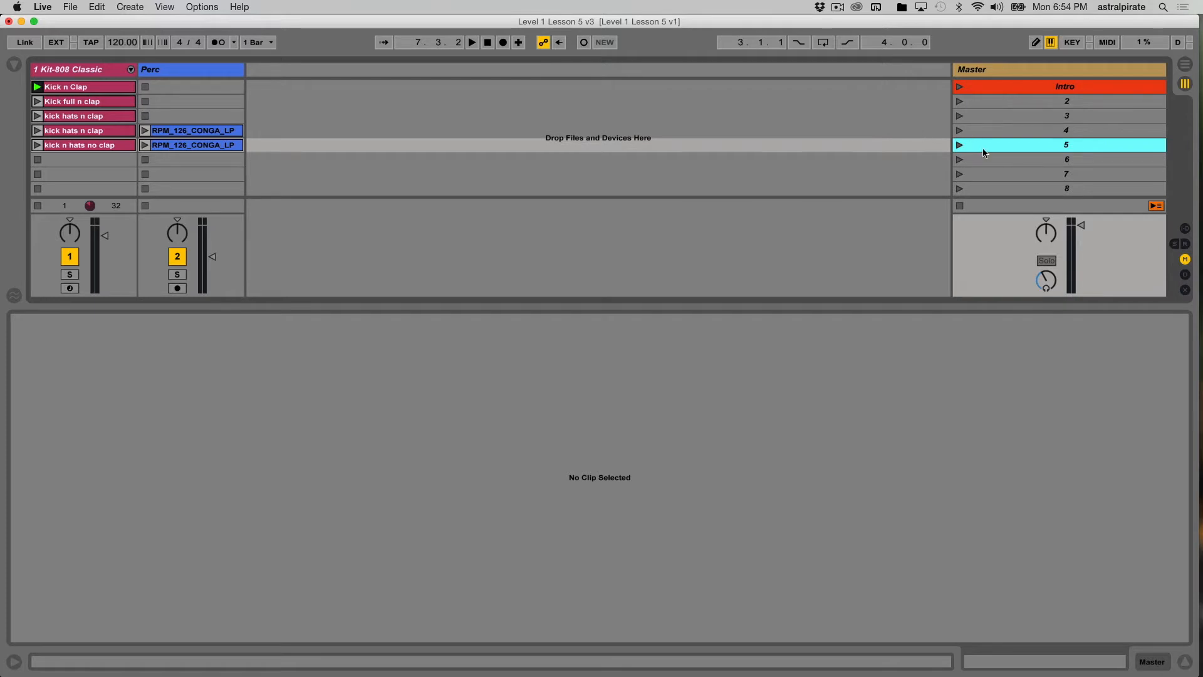
mouse_move(1000, 195)
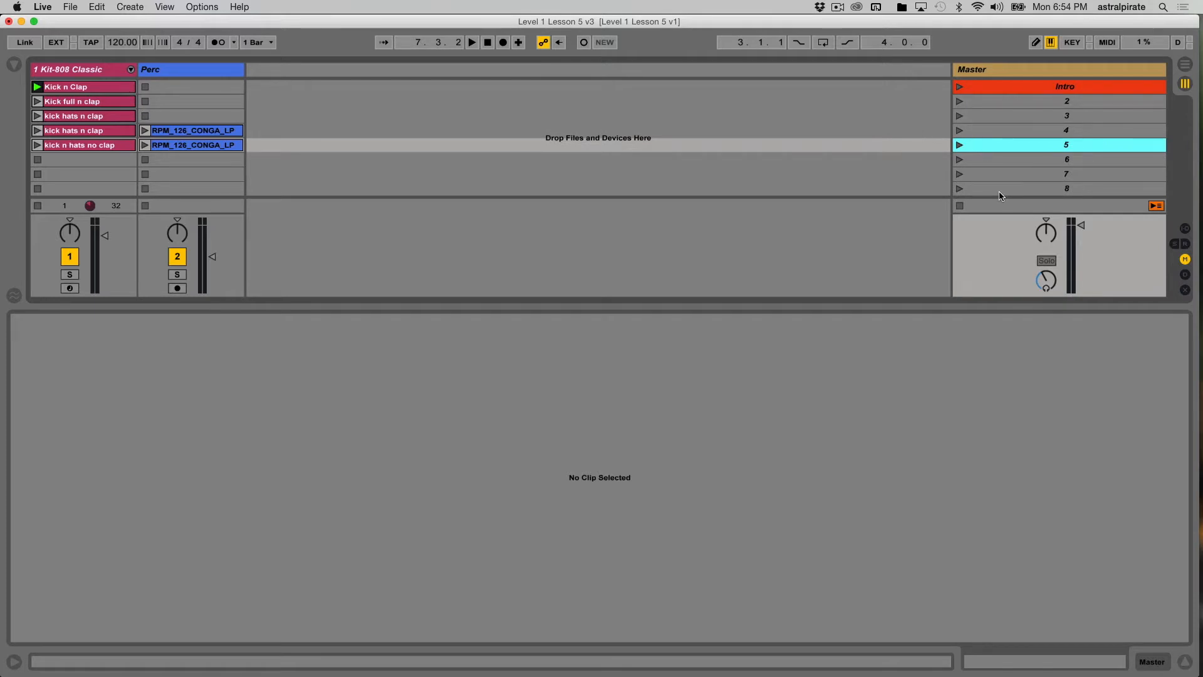
mouse_move(990, 181)
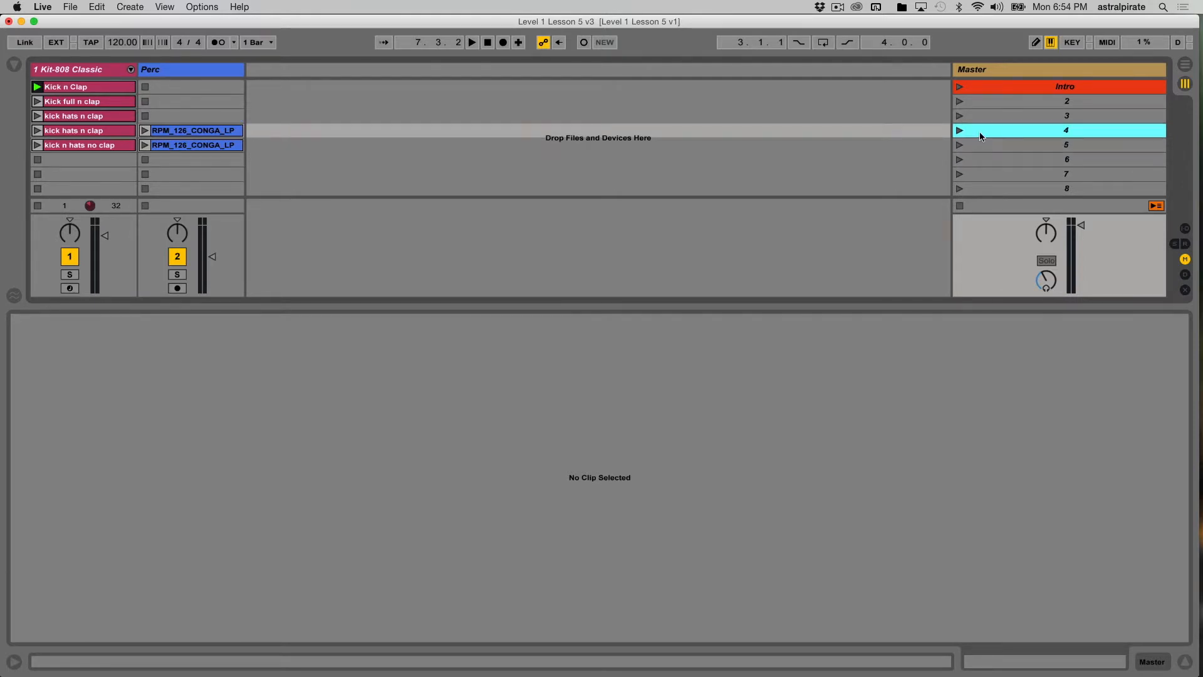
click(958, 130)
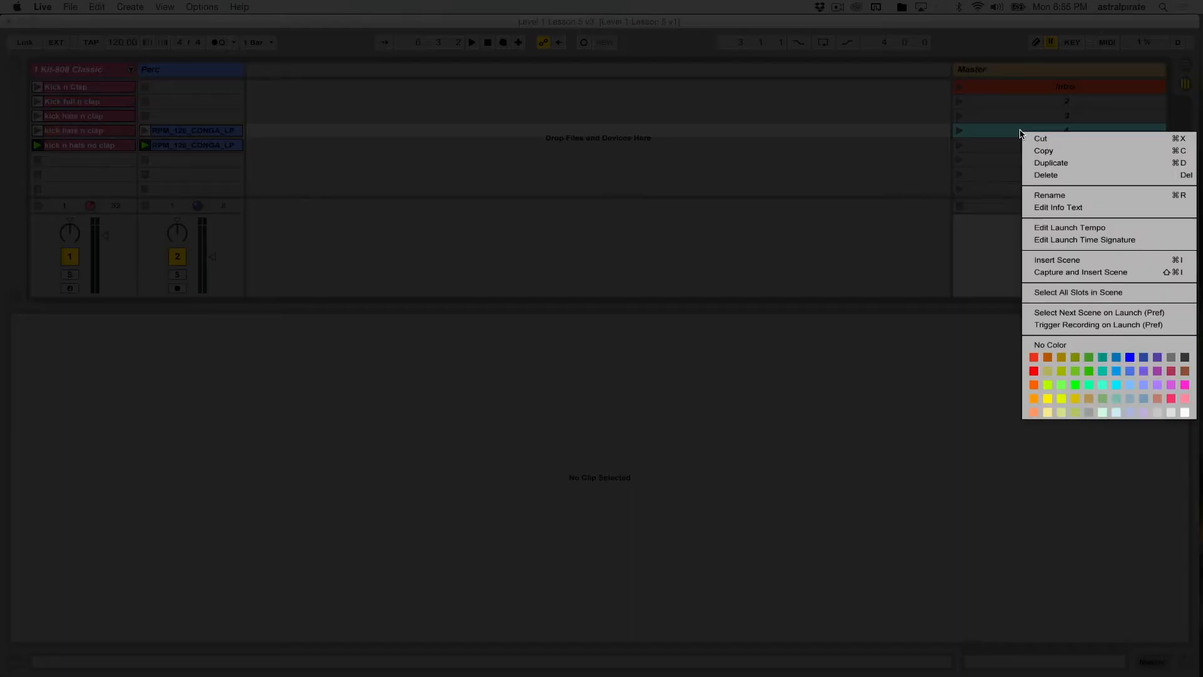
mouse_move(1074, 194)
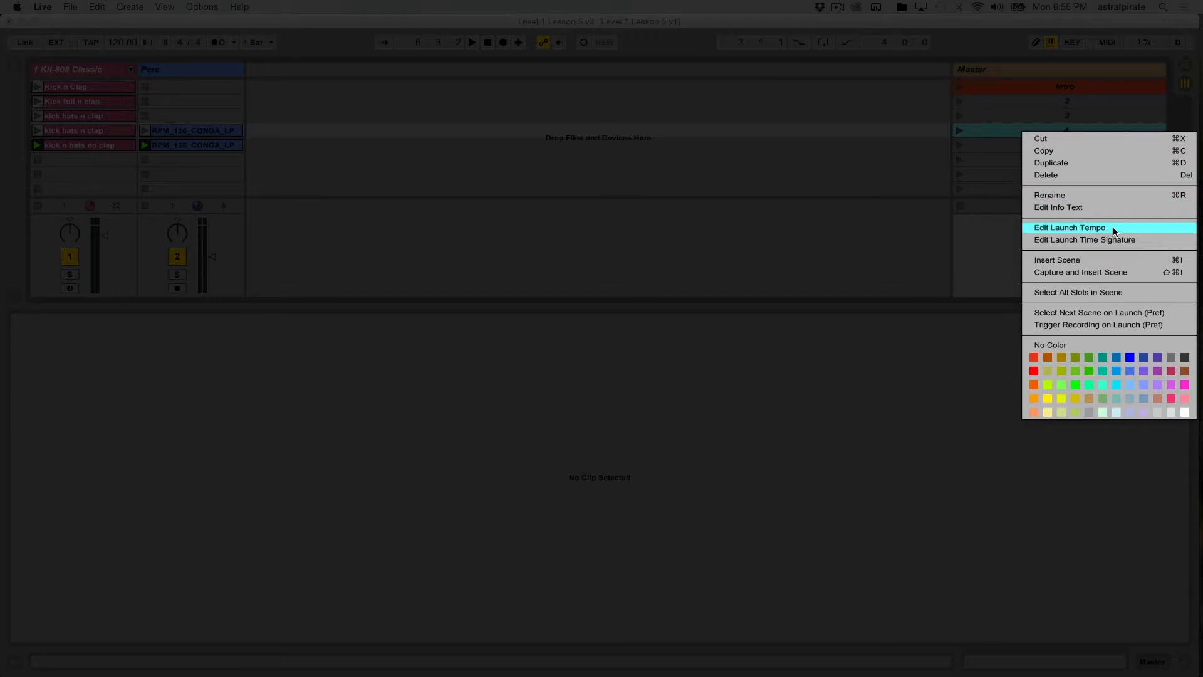
mouse_move(1146, 247)
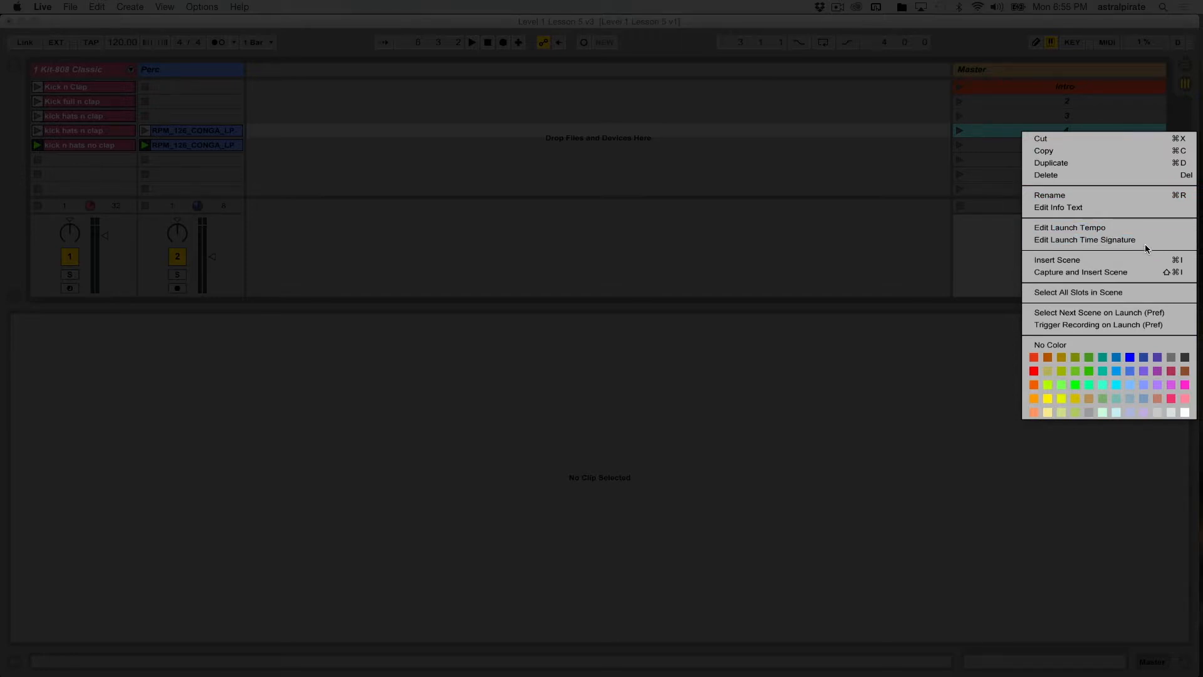
mouse_move(1084, 239)
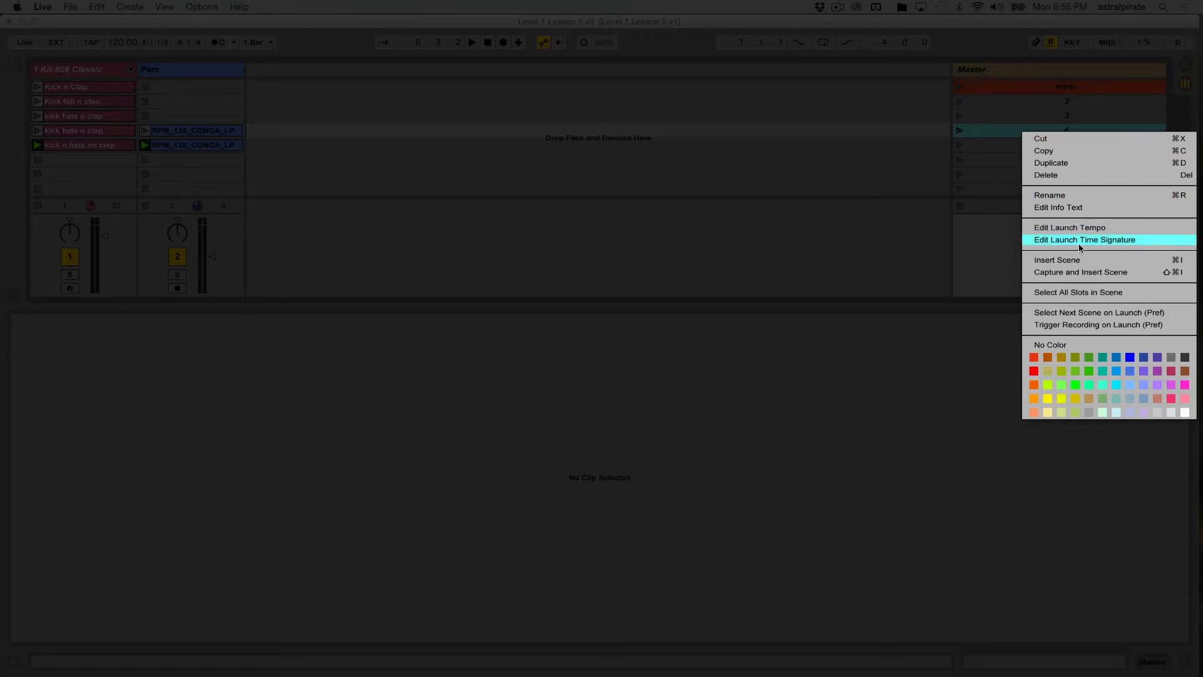
mouse_move(1128, 240)
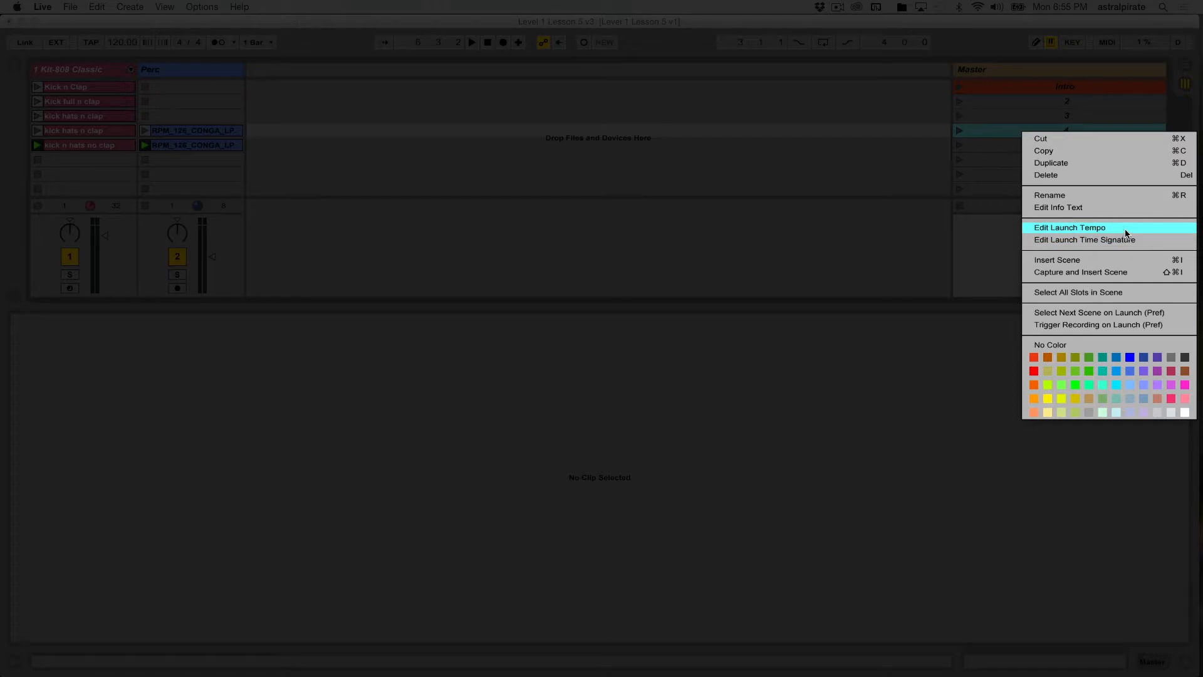
Start editing the fourth scene's launch tempo field
click(1070, 227)
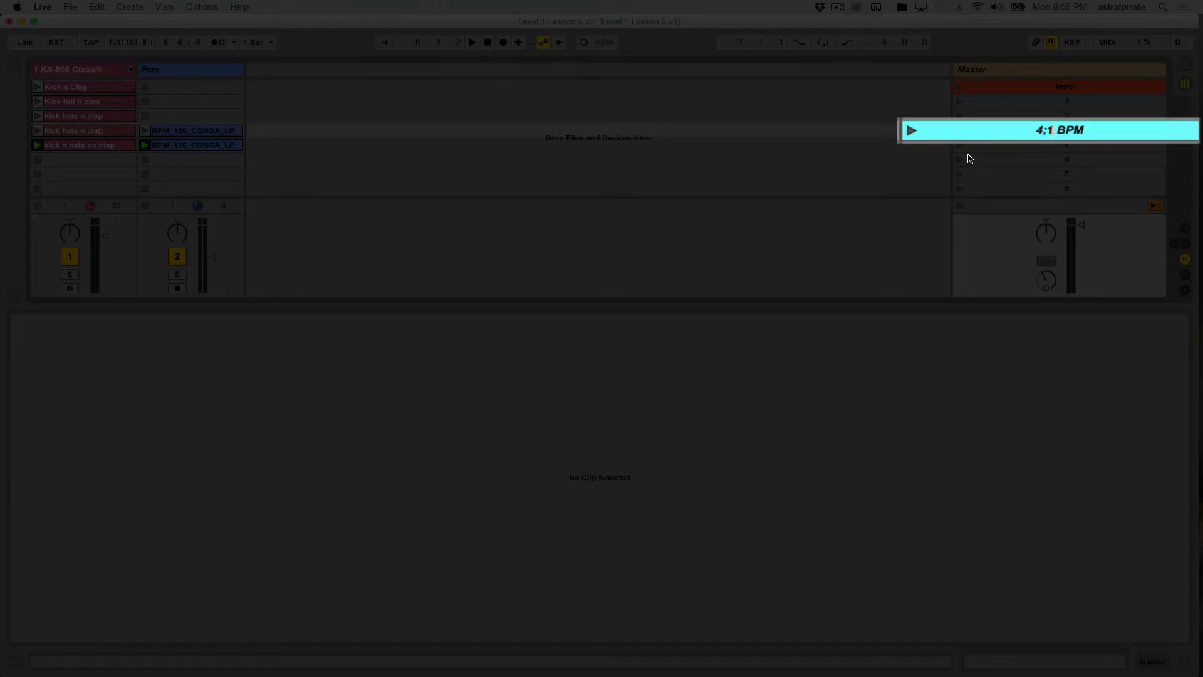
Set the fourth scene's launch tempo to 130 so it reads '4;130 BPM'
text(30)
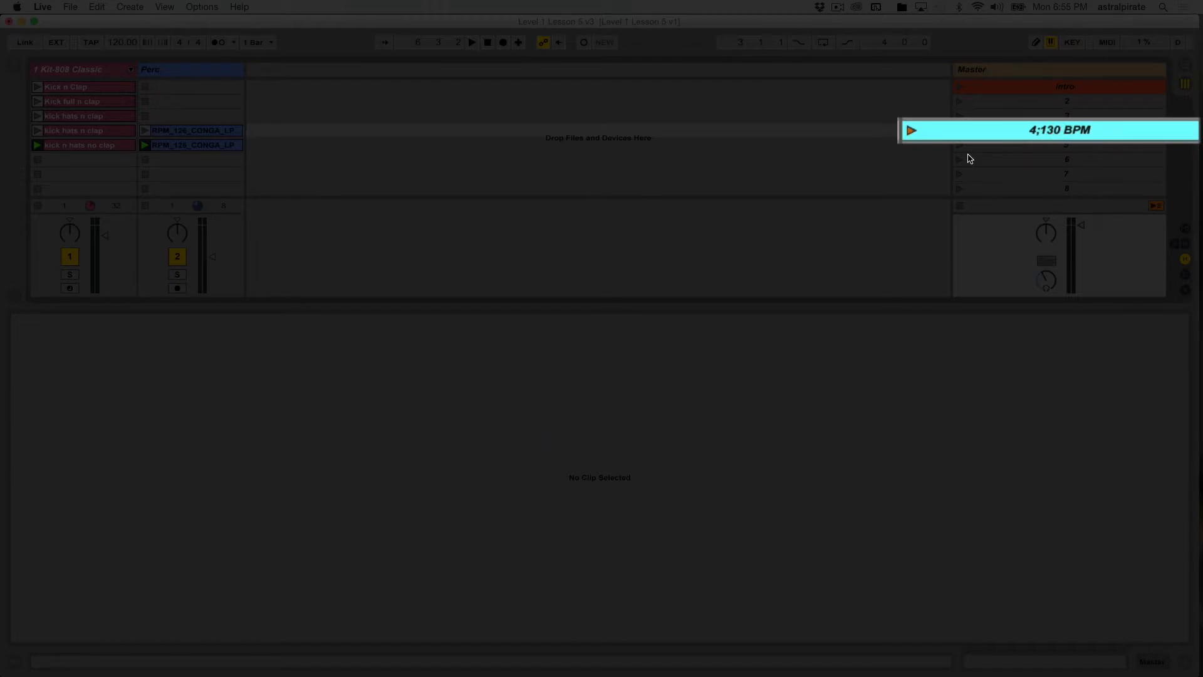
mouse_move(951, 146)
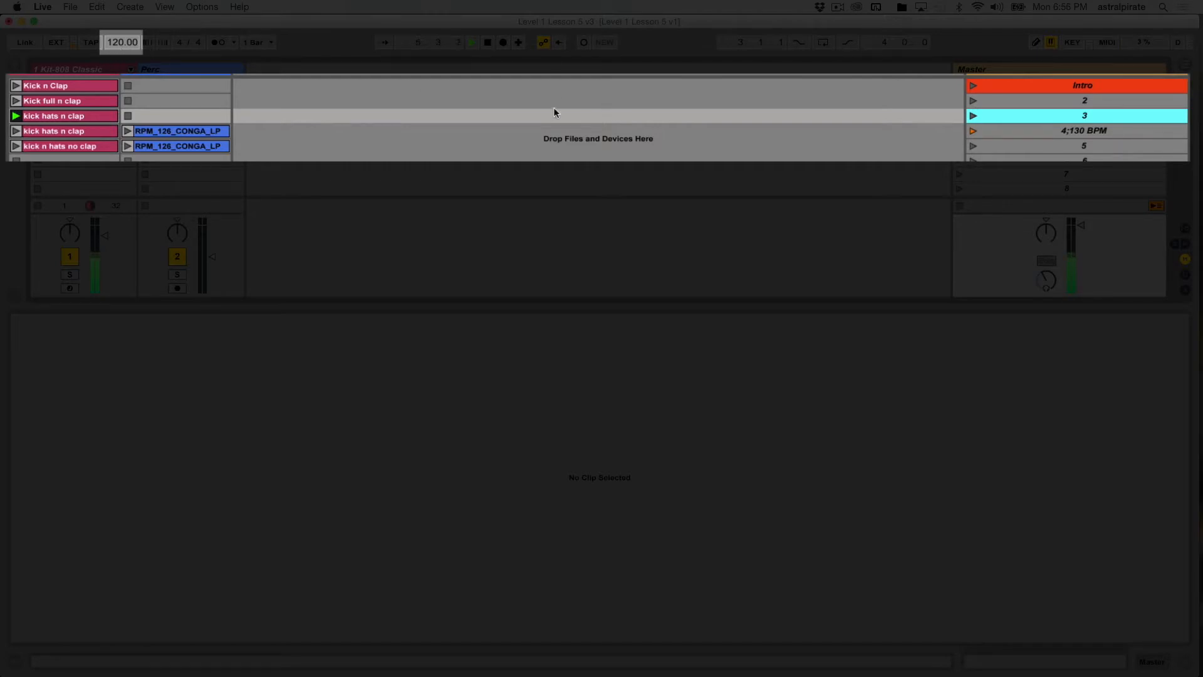
mouse_move(636, 118)
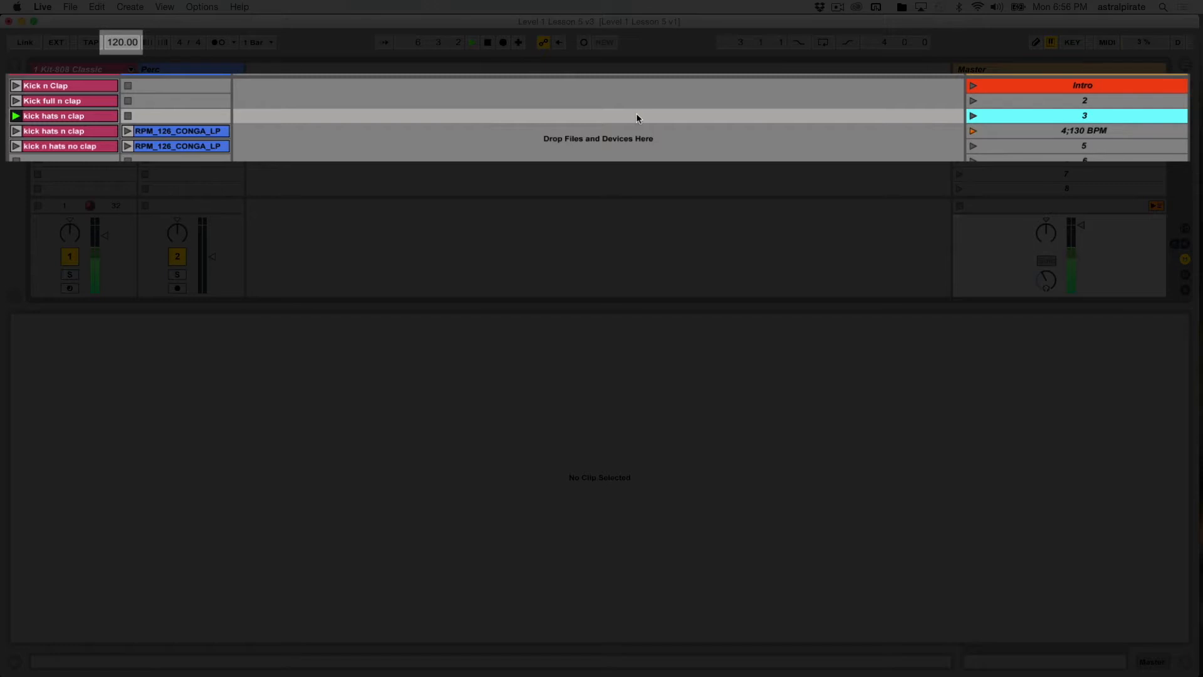
Launch the 4;130 BPM scene so the song tempo becomes 130, then select Intro
click(972, 130)
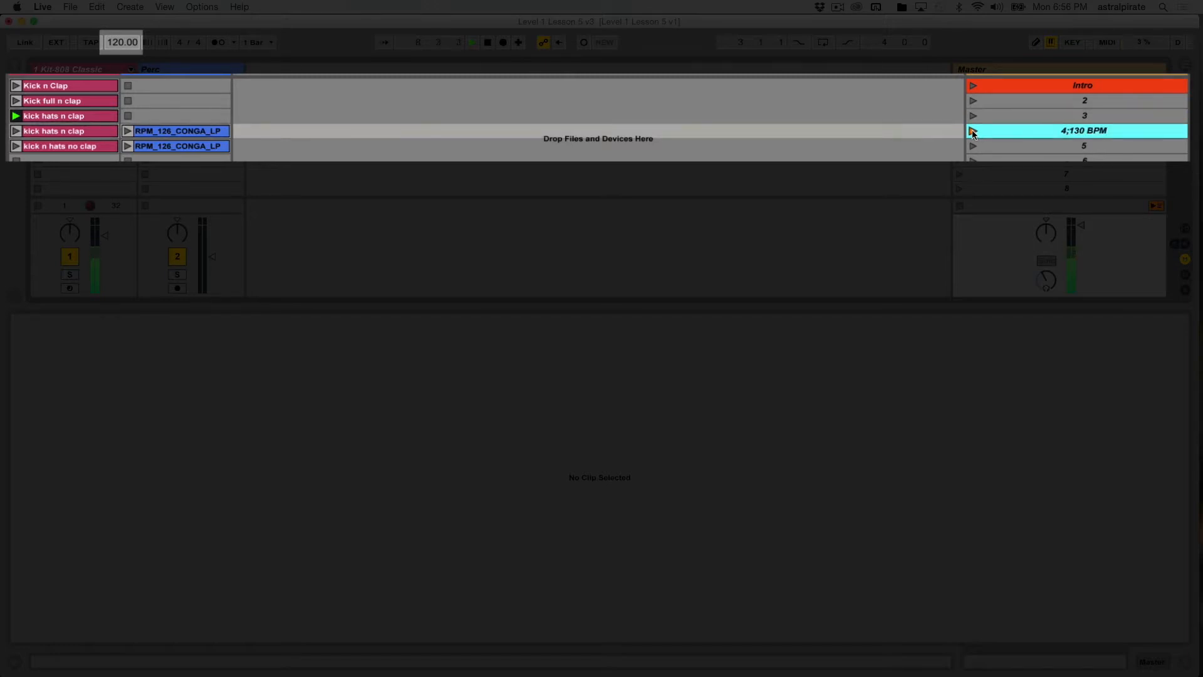
click(972, 130)
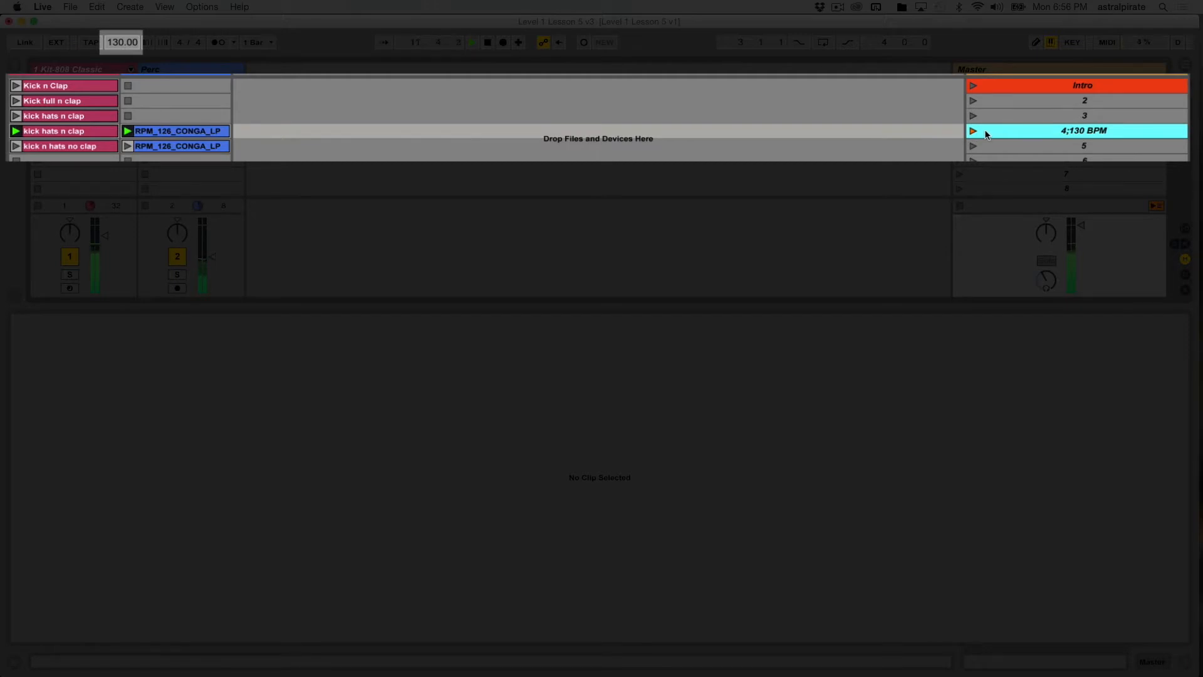
click(1082, 146)
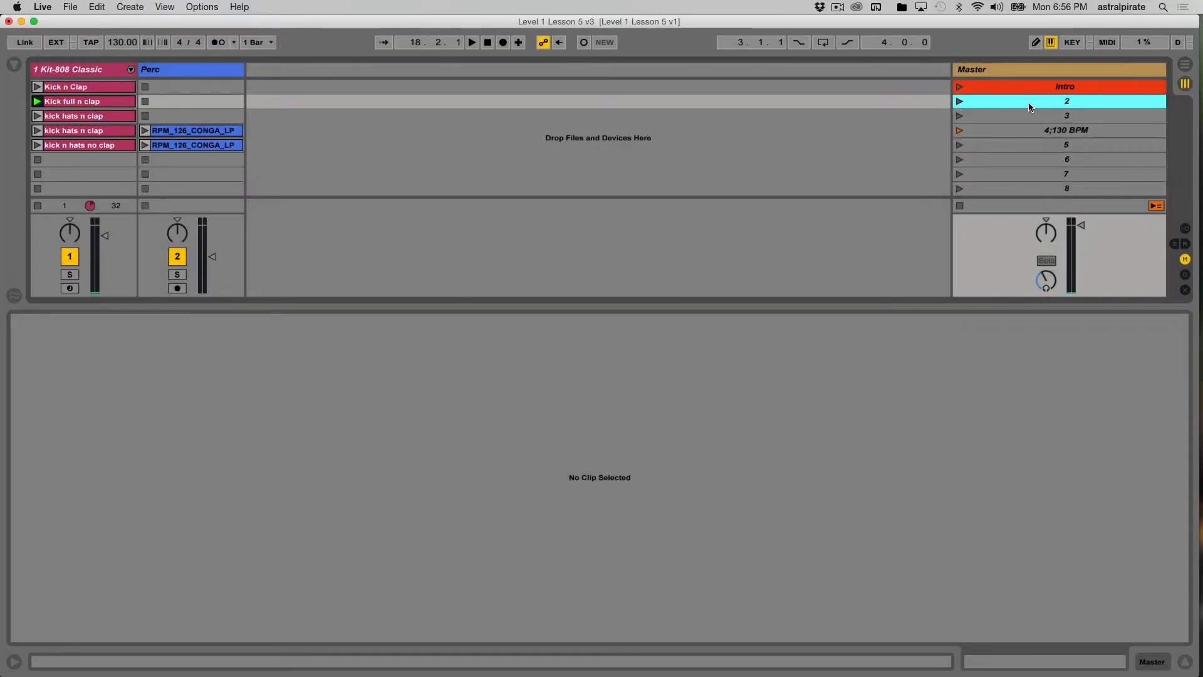
mouse_move(1052, 116)
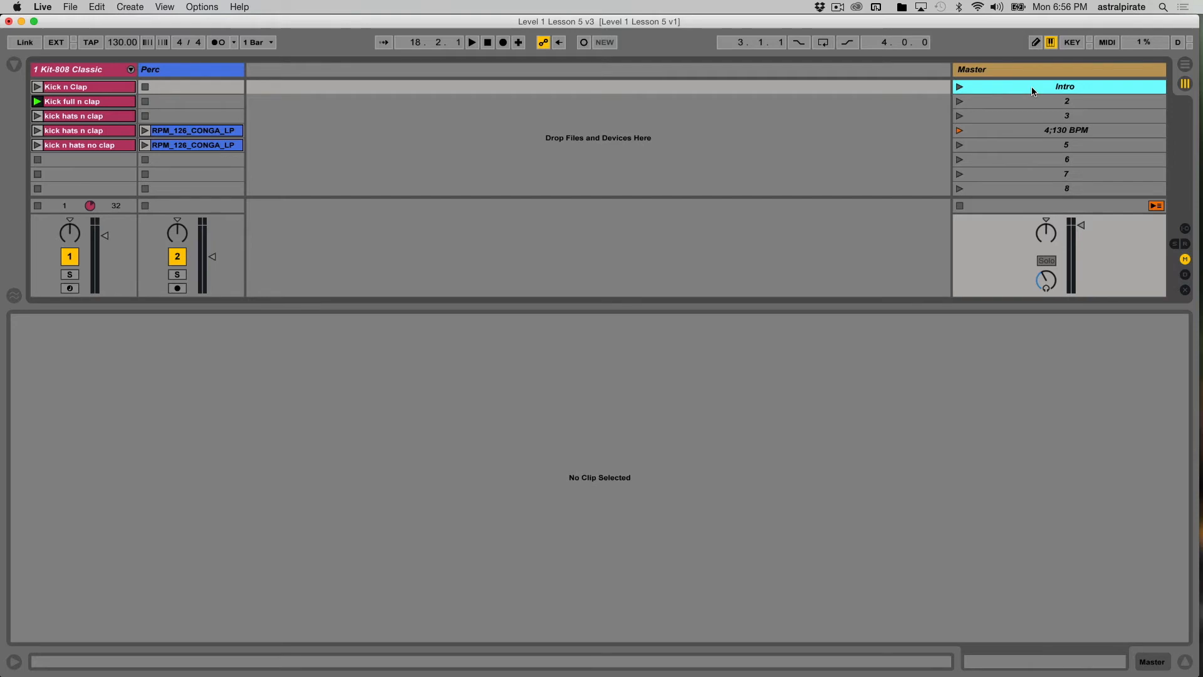
mouse_move(1080, 147)
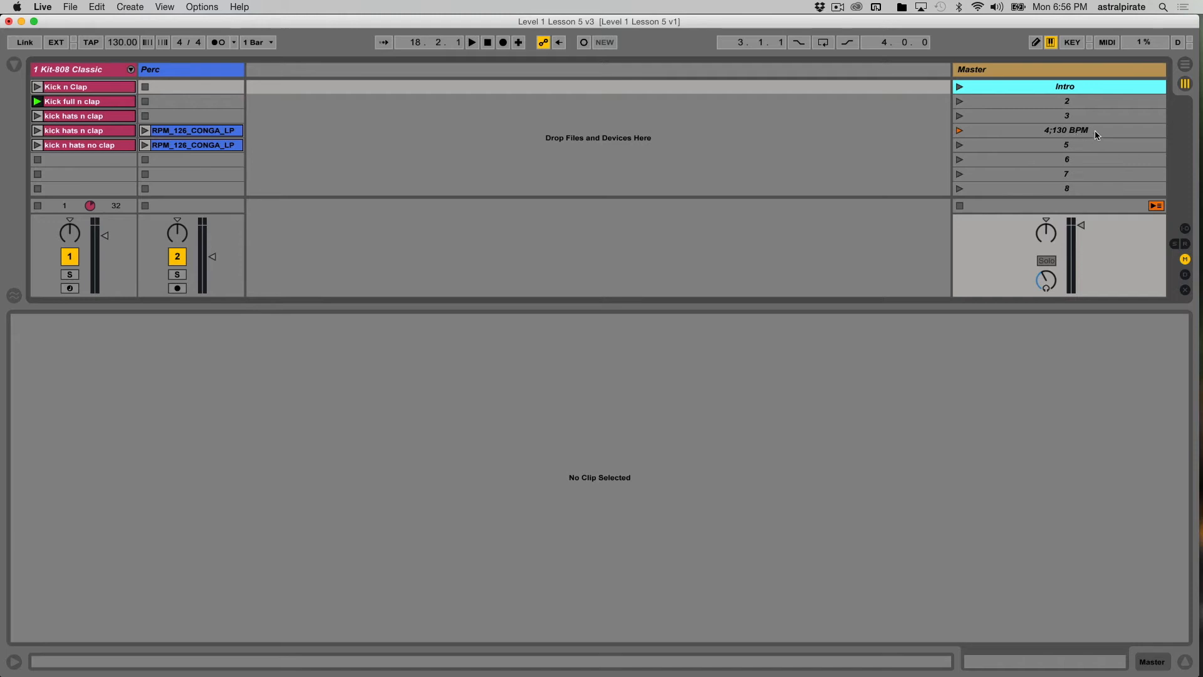
mouse_move(1054, 154)
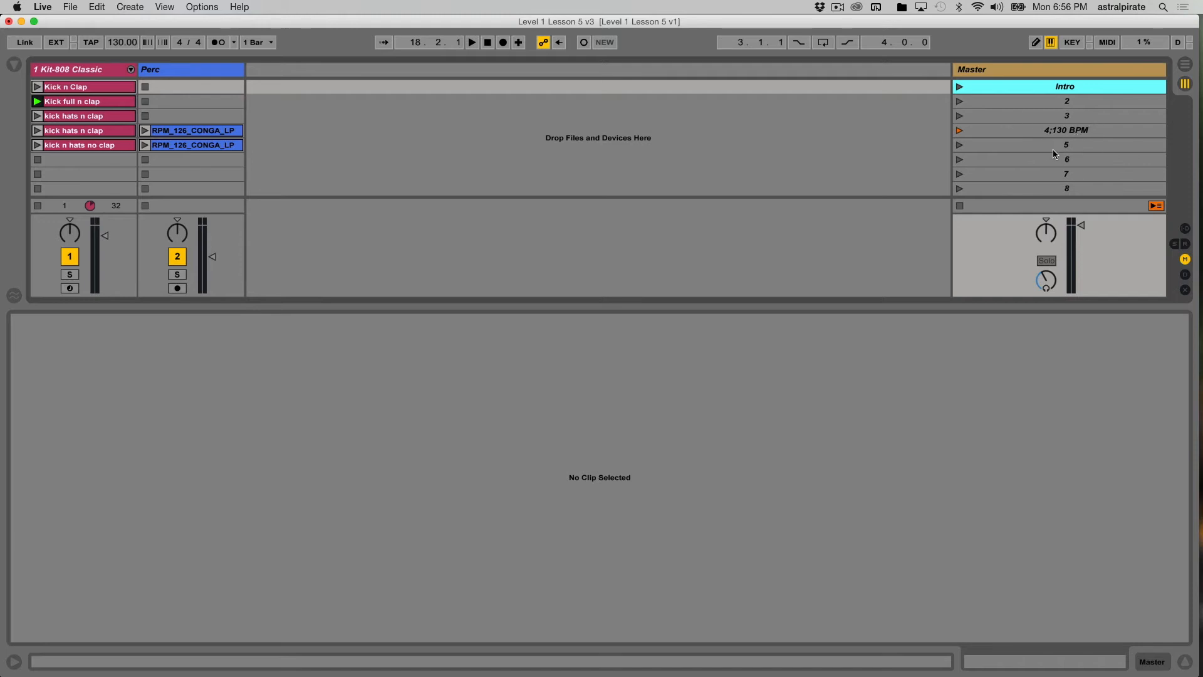
mouse_move(1074, 88)
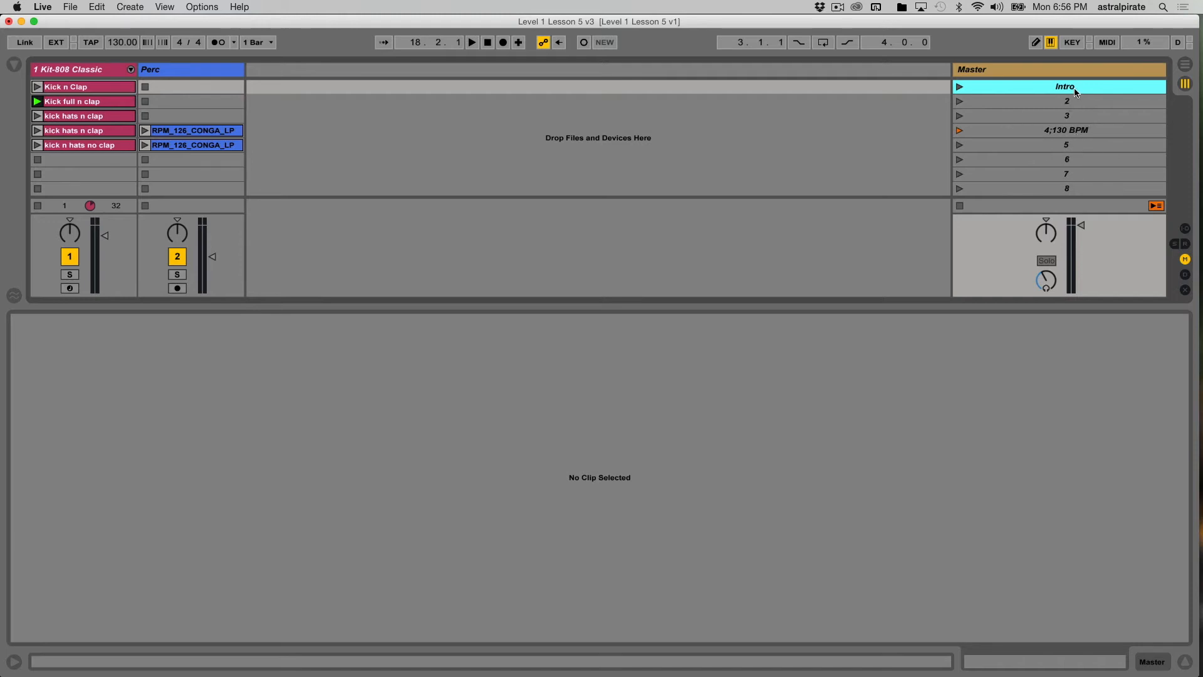
Rename the first scene to 'Intro 120 bpm'
double_click(1065, 86)
text( 120 bpm)
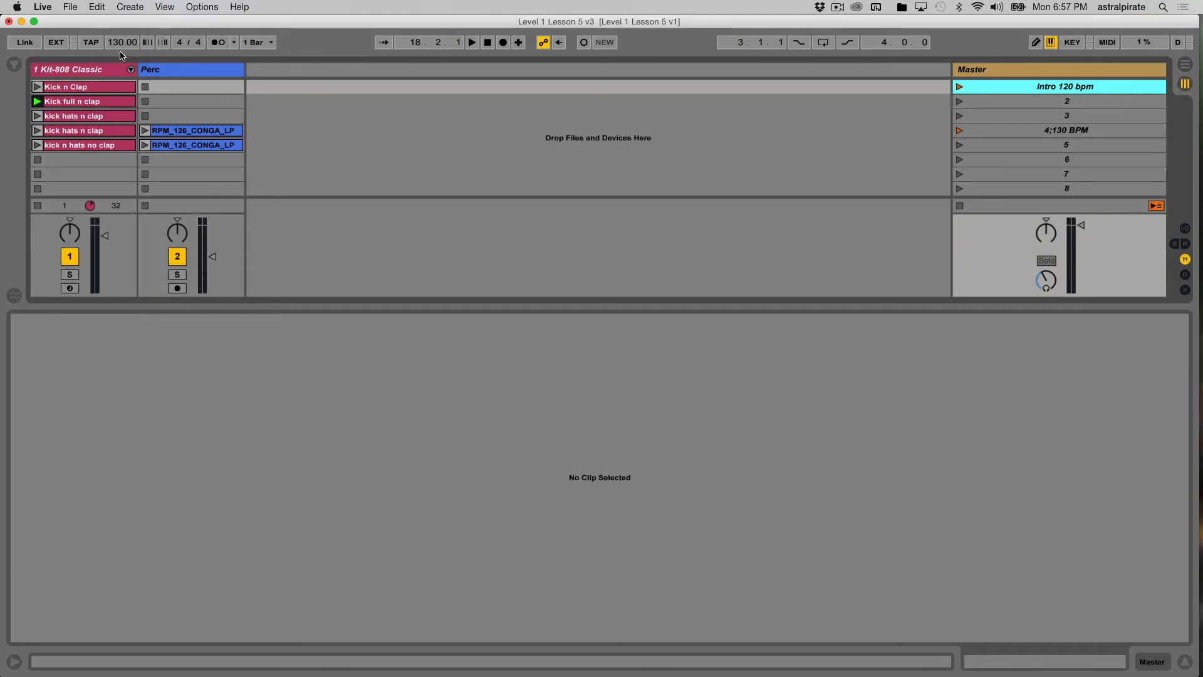
mouse_move(834, 115)
text(Perc no kick 120 bpm)
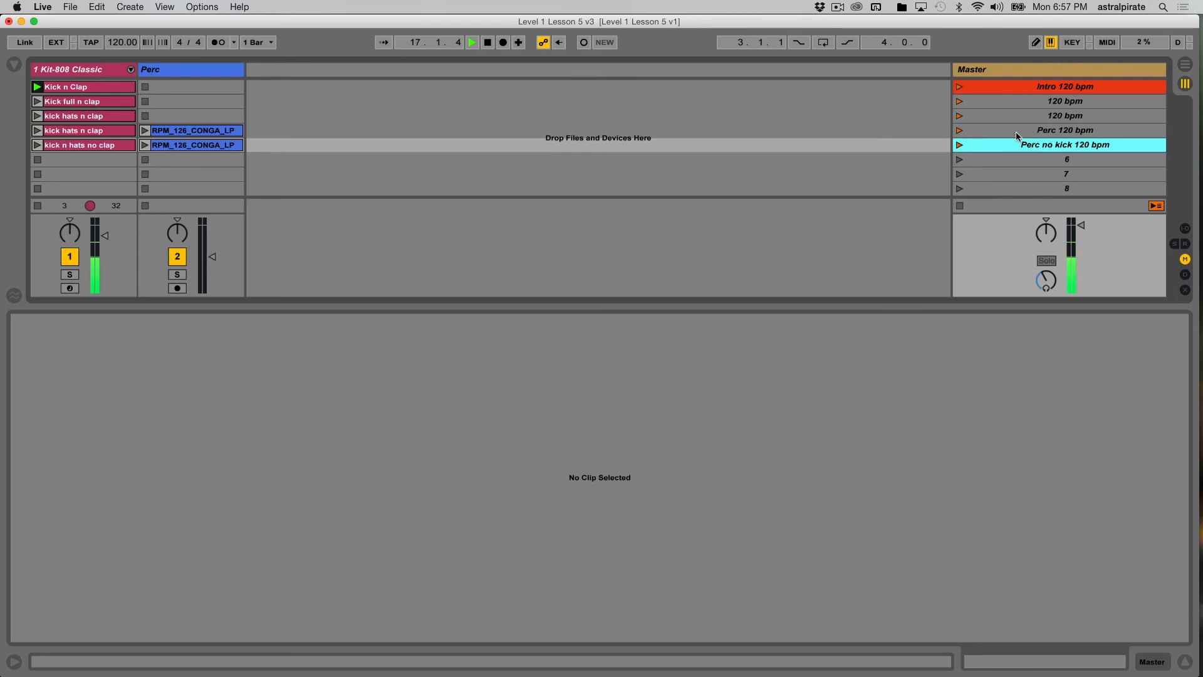
Rename remaining scenes with 120 bpm, including 'Perc 120 bpm' and 'Perc no kick 120 bpm'
click(1065, 130)
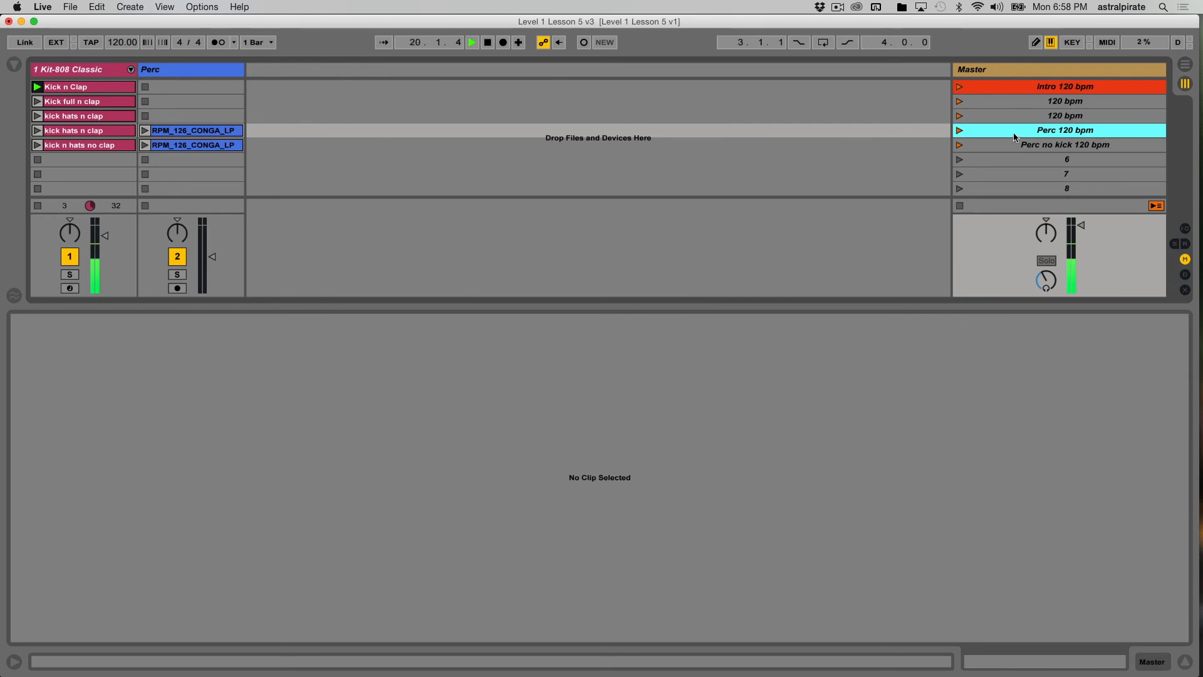
Colour the Perc 120 bpm scene white from its context-menu colour palette
right_click(1065, 144)
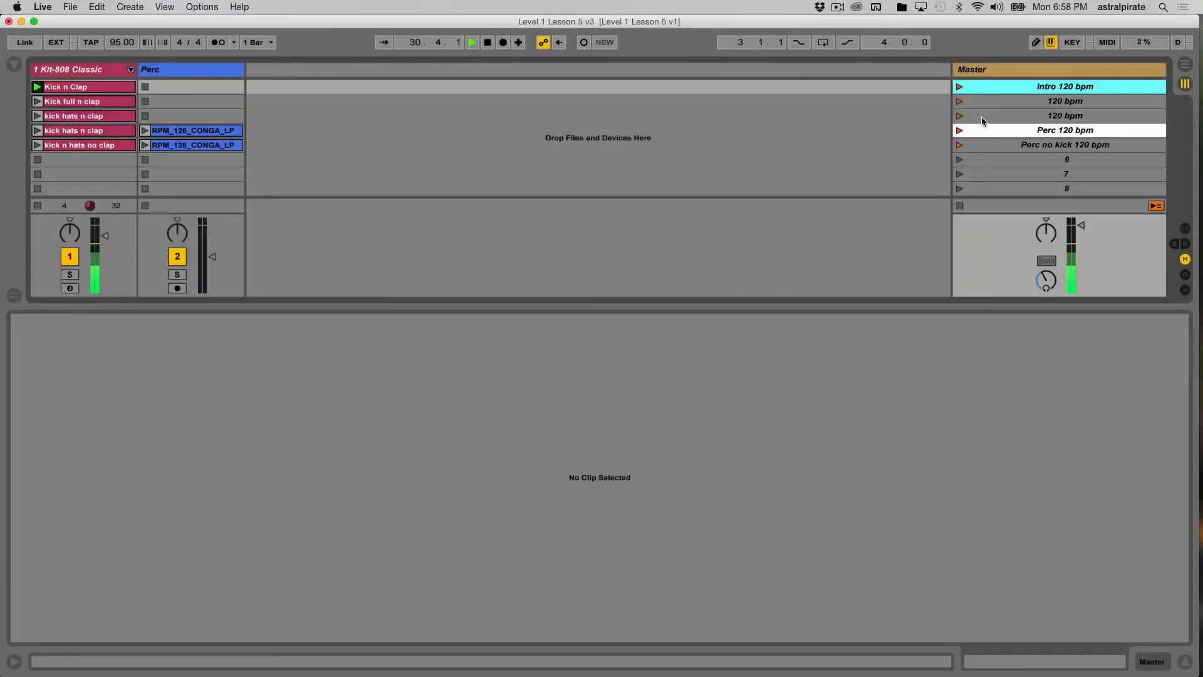
click(958, 130)
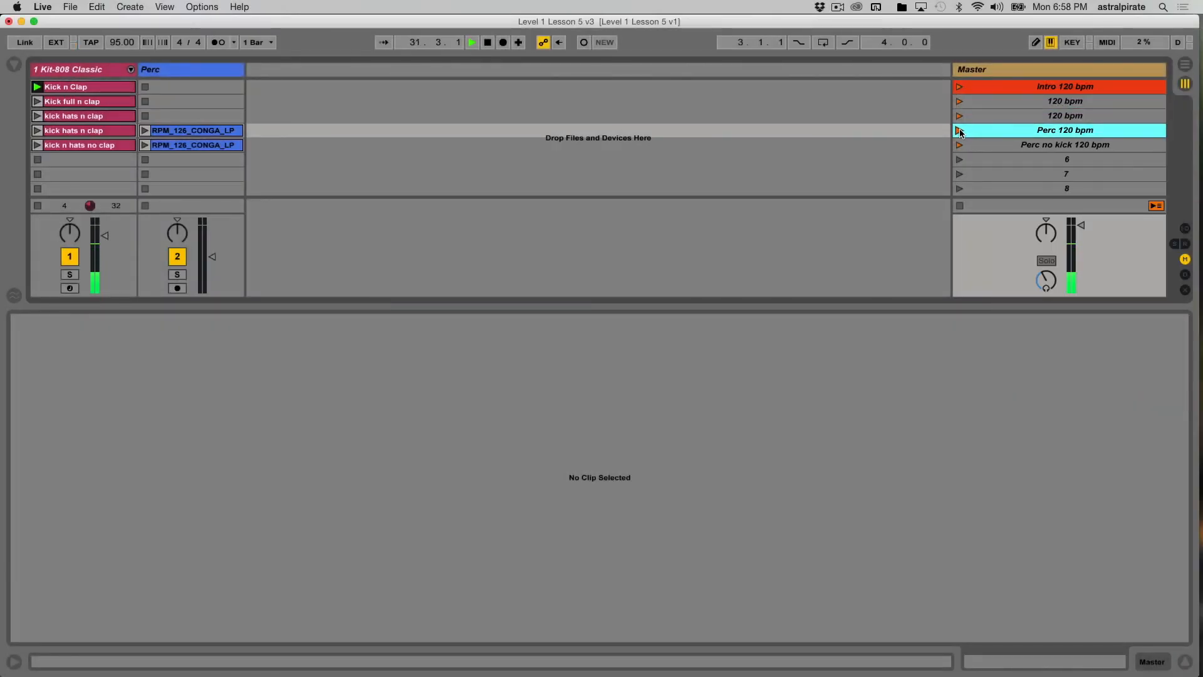